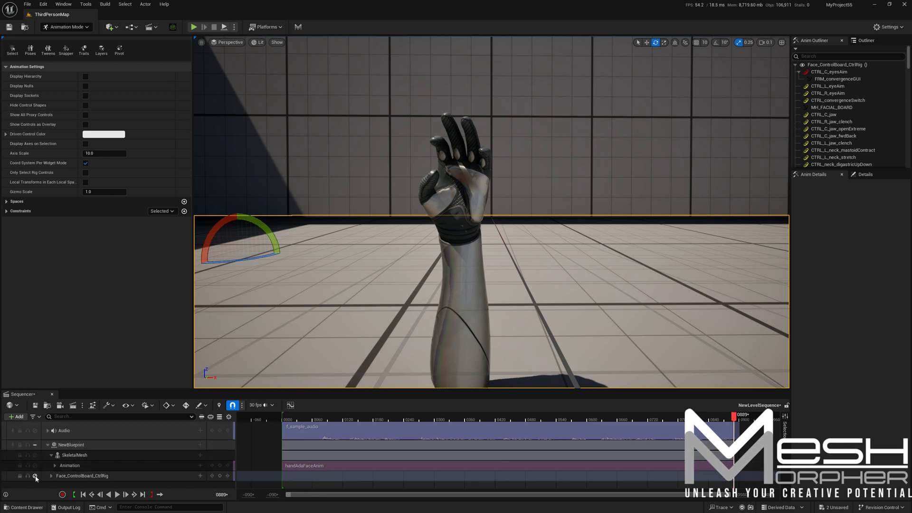
Step: Expand the Face_ControlBoard_CtrlRig tracks in Sequencer to reveal rig controls such as CTRL_R_ear_up
left_click(36, 466)
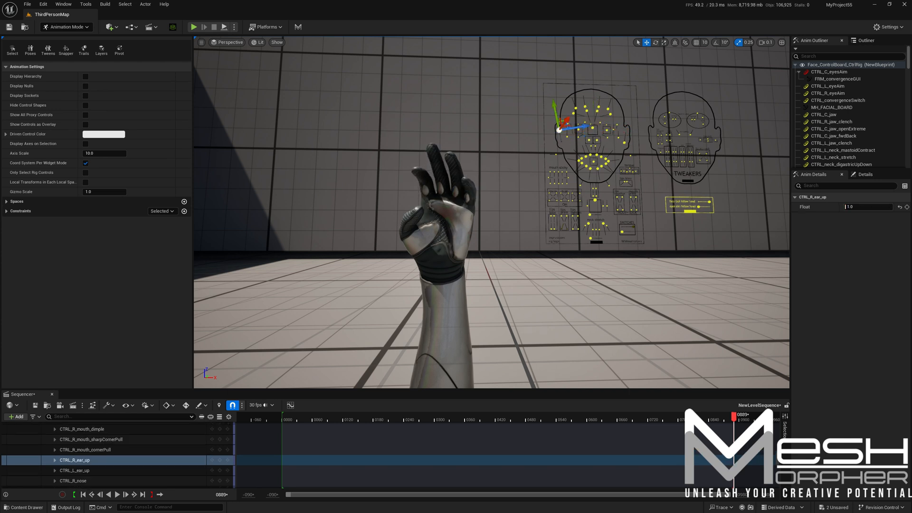
left_click(75, 469)
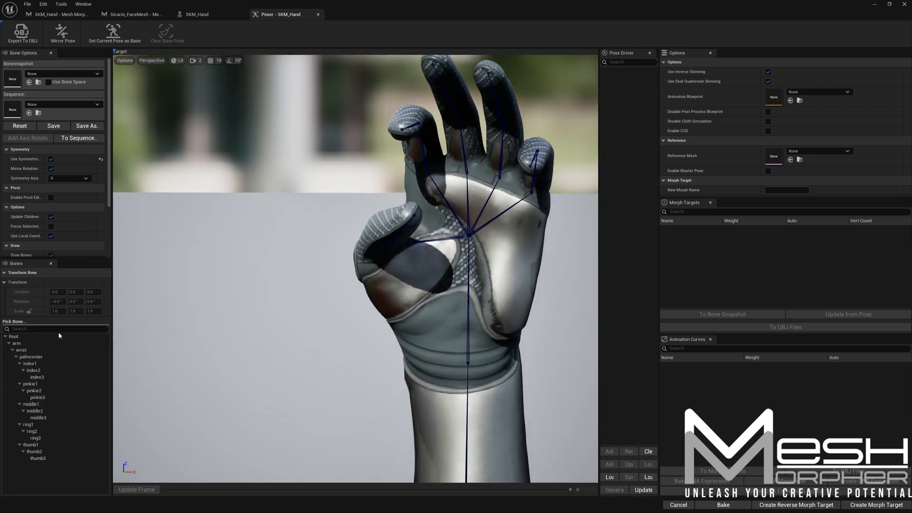
left_click(31, 444)
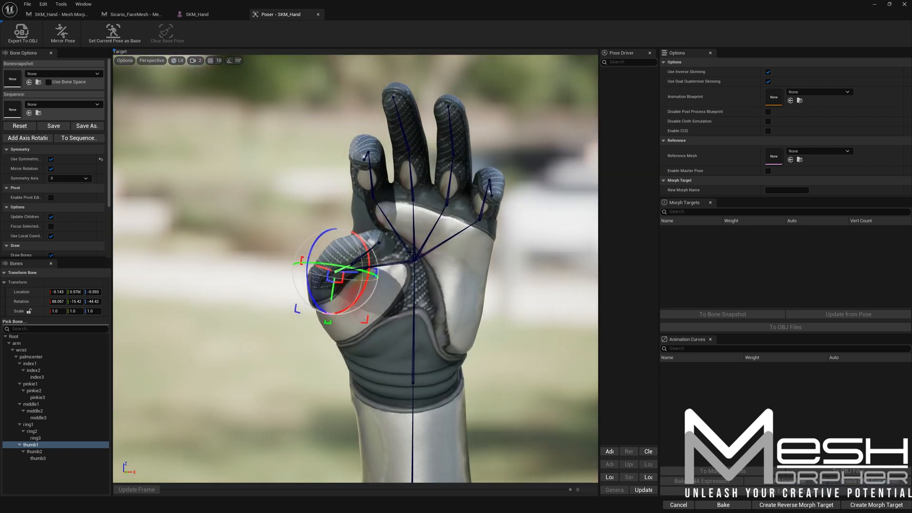
mouse_move(533, 194)
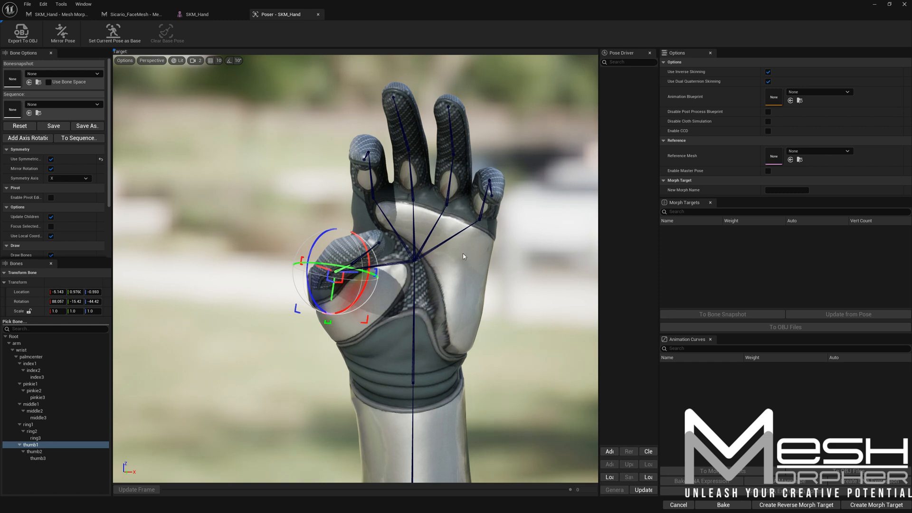
left_click(134, 14)
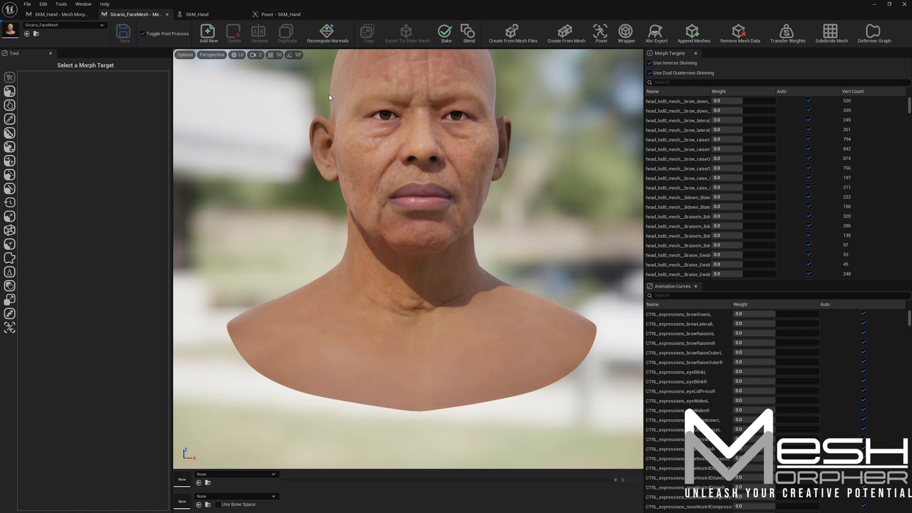
left_click(282, 14)
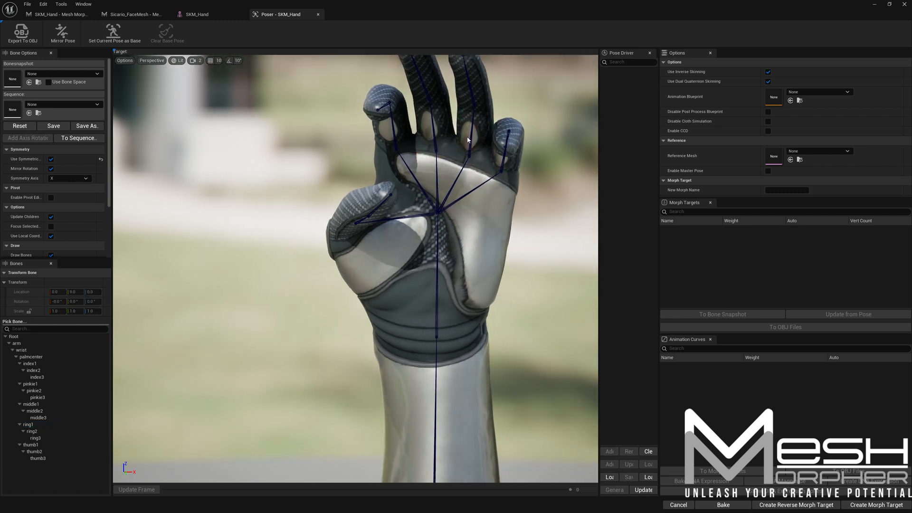
mouse_move(486, 184)
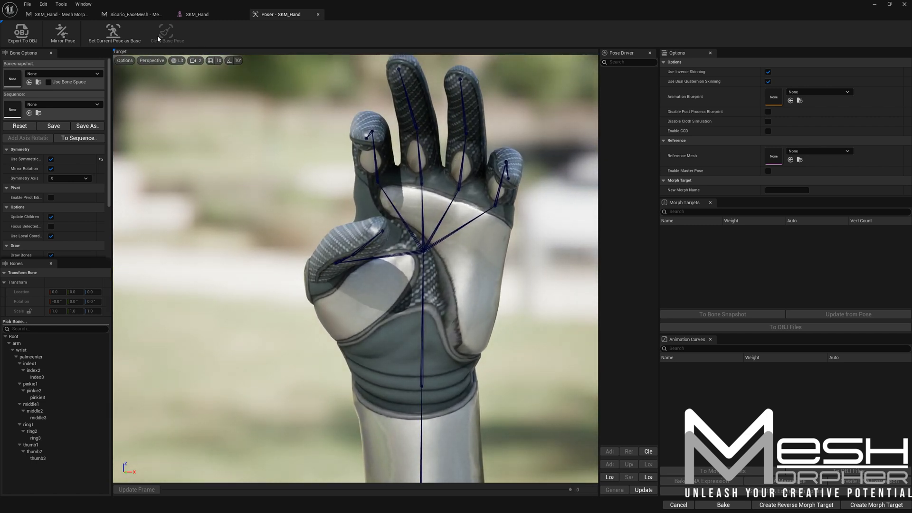
Step: Start Transfer DNA from Tools with SKM_Hand as the target mesh, then return to the hand's Poser
left_click(61, 5)
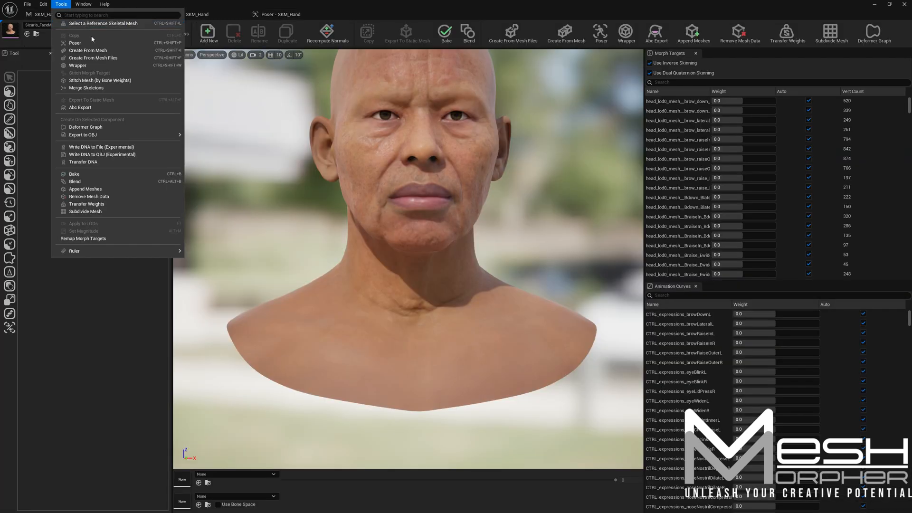
mouse_move(106, 165)
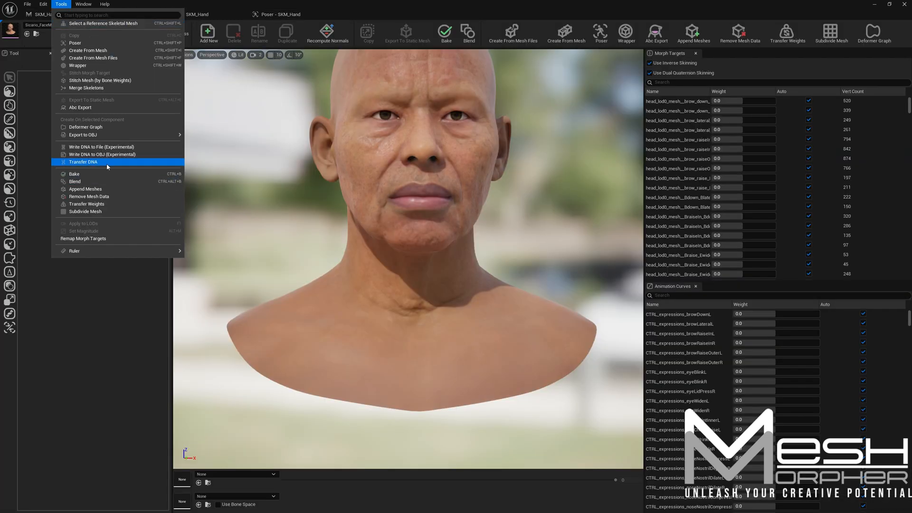
left_click(83, 161)
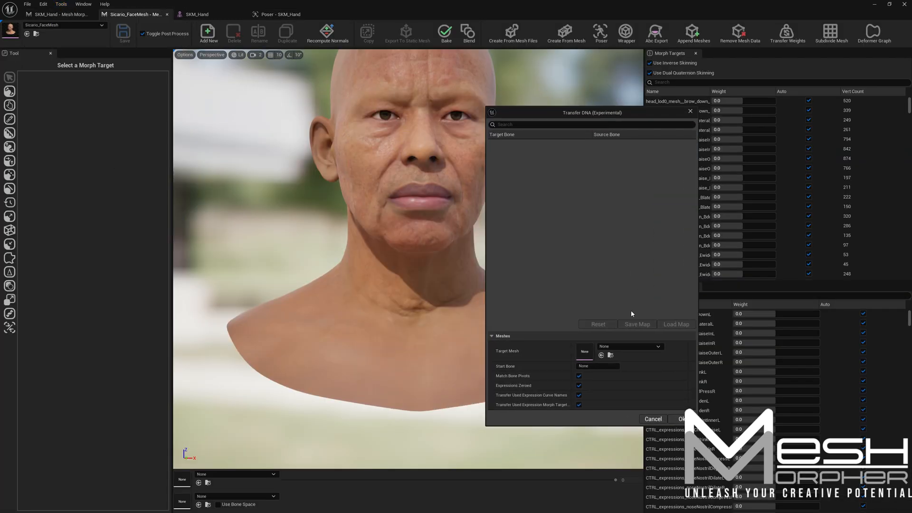
left_click(657, 347)
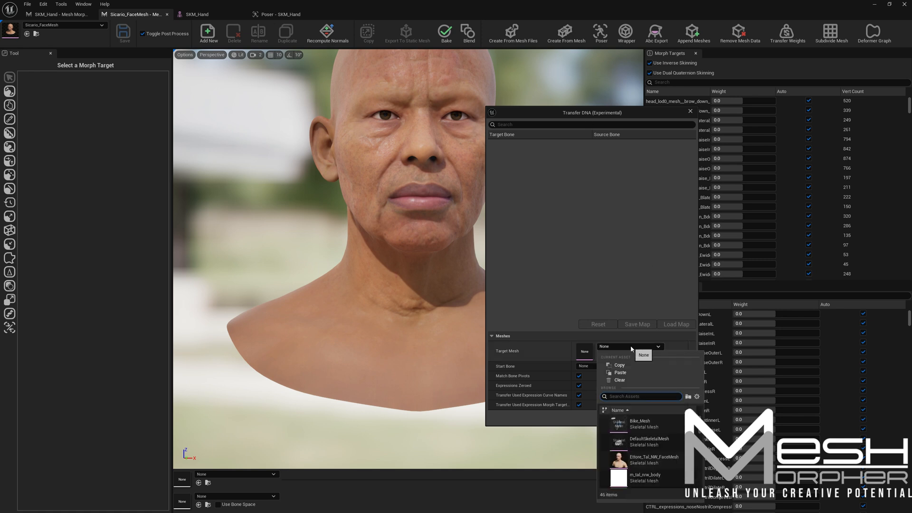
type("hand")
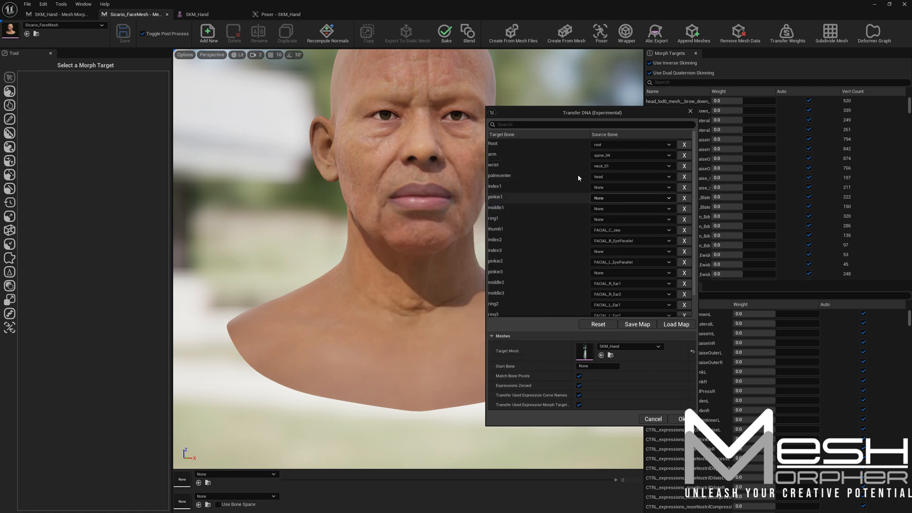
left_click(282, 13)
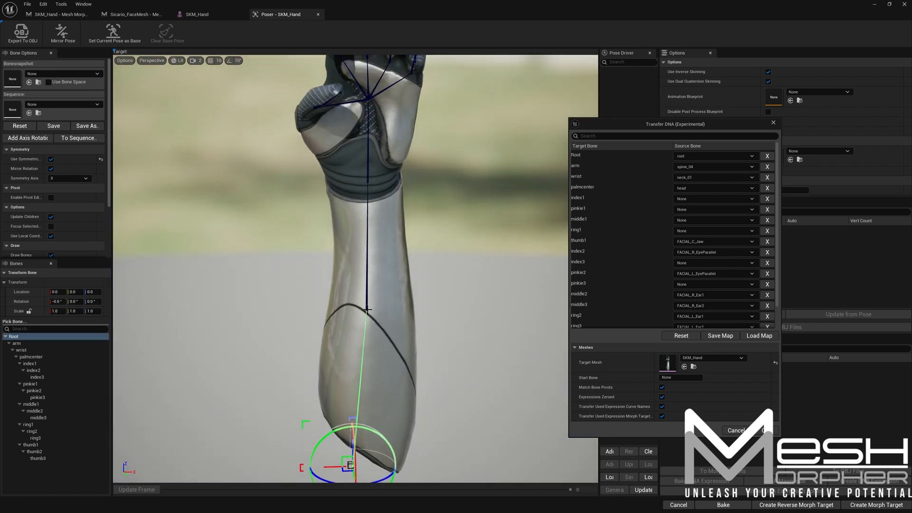
Step: Review the arm and index2 bone mappings in the Poser before completing the DNA transfer
left_click(16, 343)
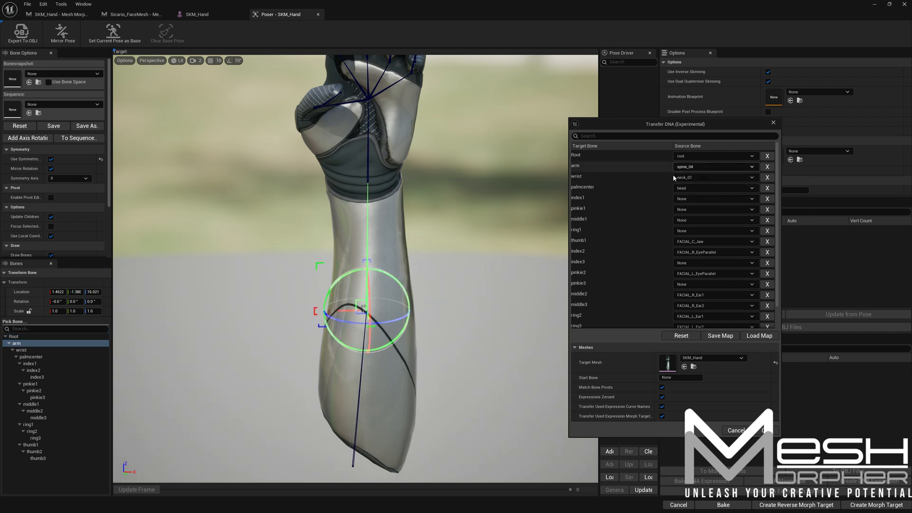
mouse_move(521, 197)
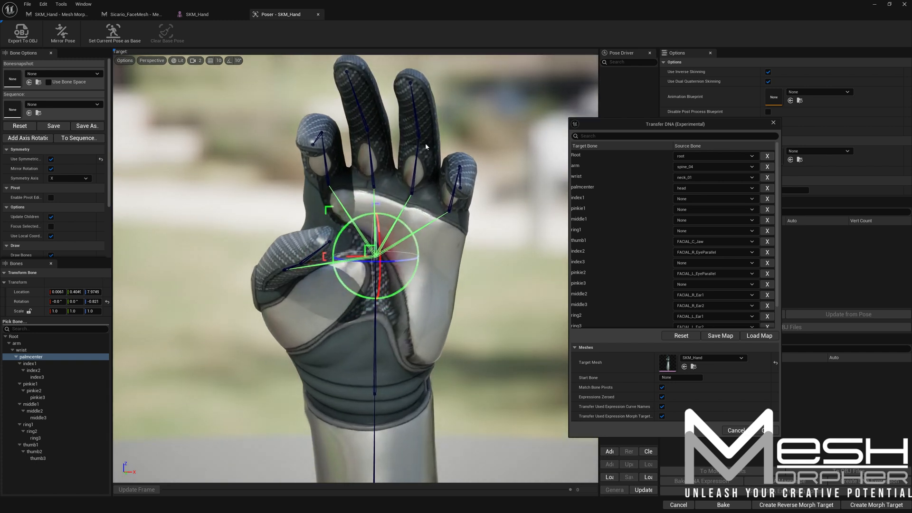
mouse_move(238, 285)
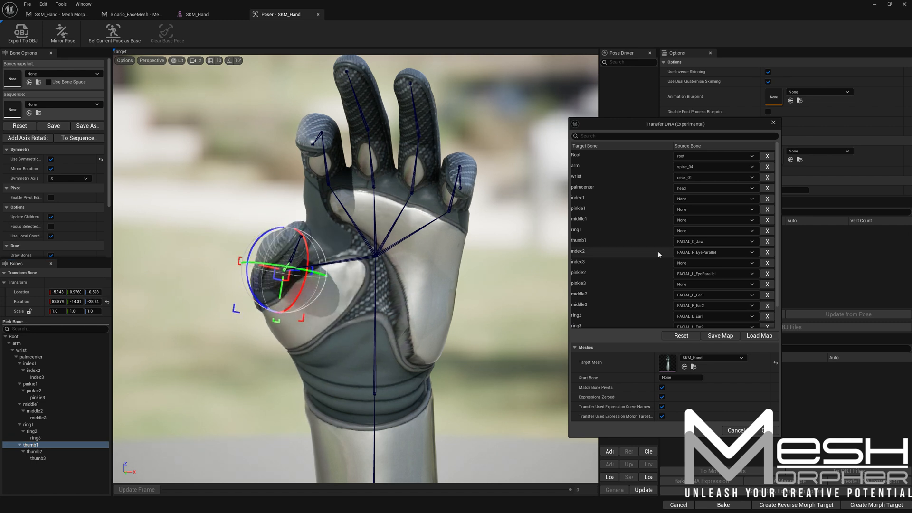
mouse_move(598, 255)
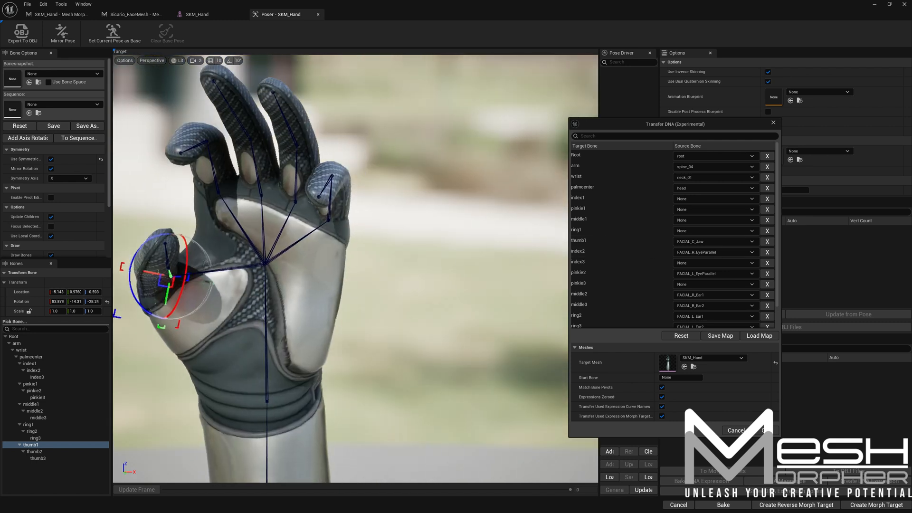
left_click(34, 370)
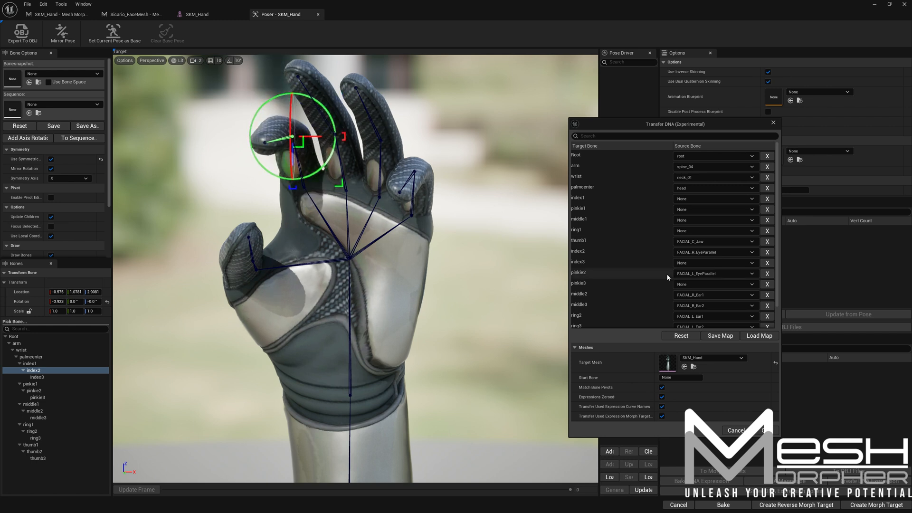
scroll("down", 3)
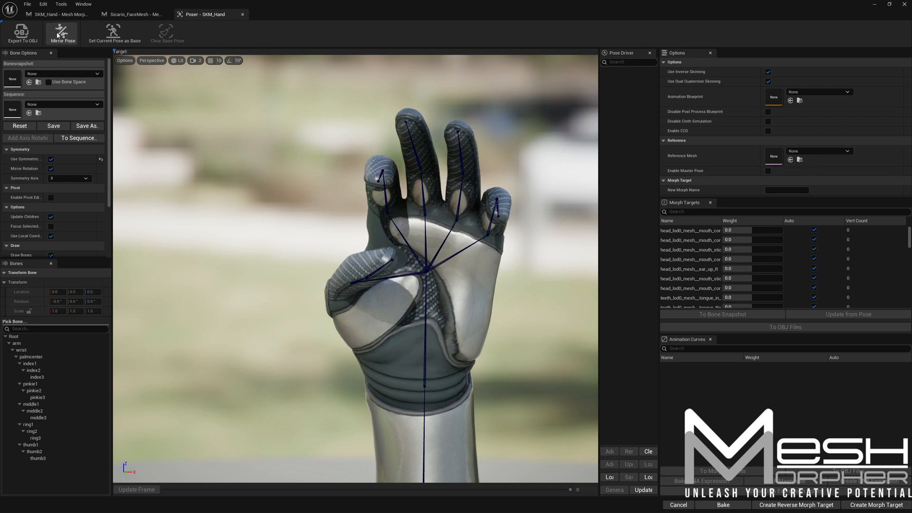
mouse_move(280, 83)
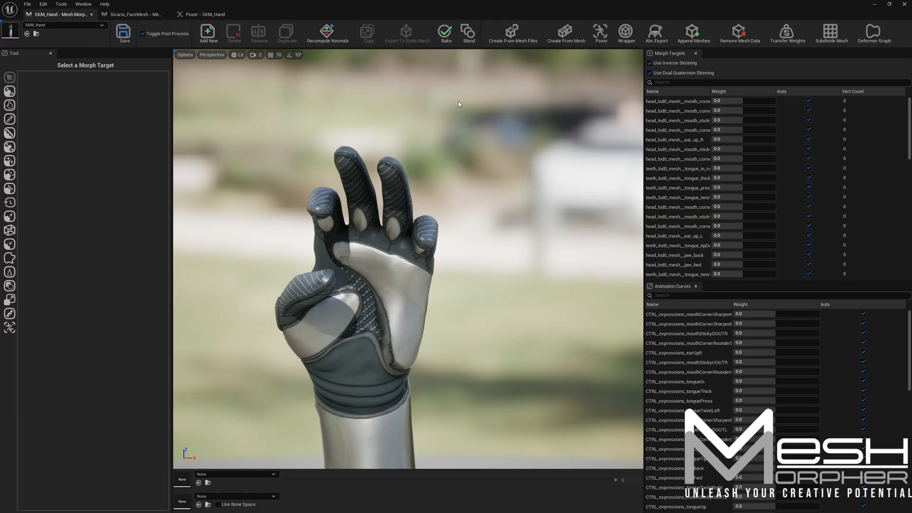
Step: Inspect NewAnimBlueprint's Input Pose and AnimNode_RigLogic nodes from the Content Browser
left_click(279, 14)
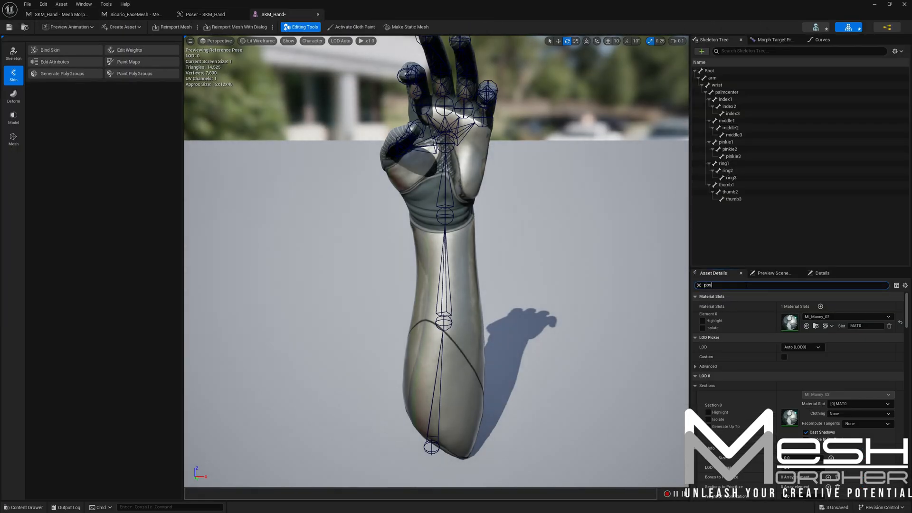
left_click(24, 507)
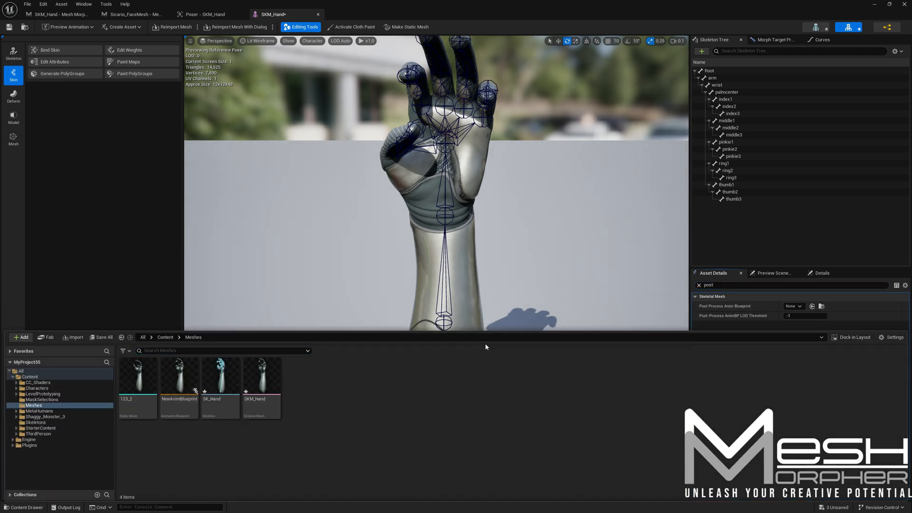
left_click(178, 375)
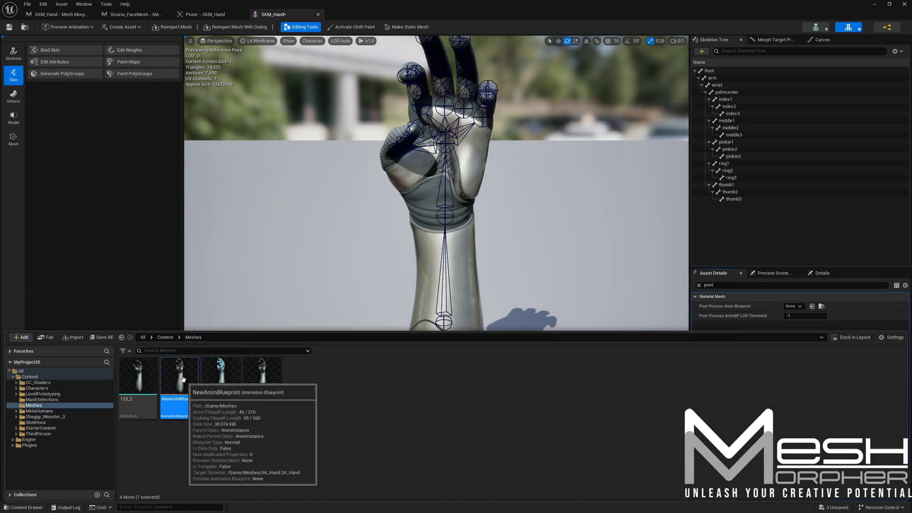
double_click(174, 376)
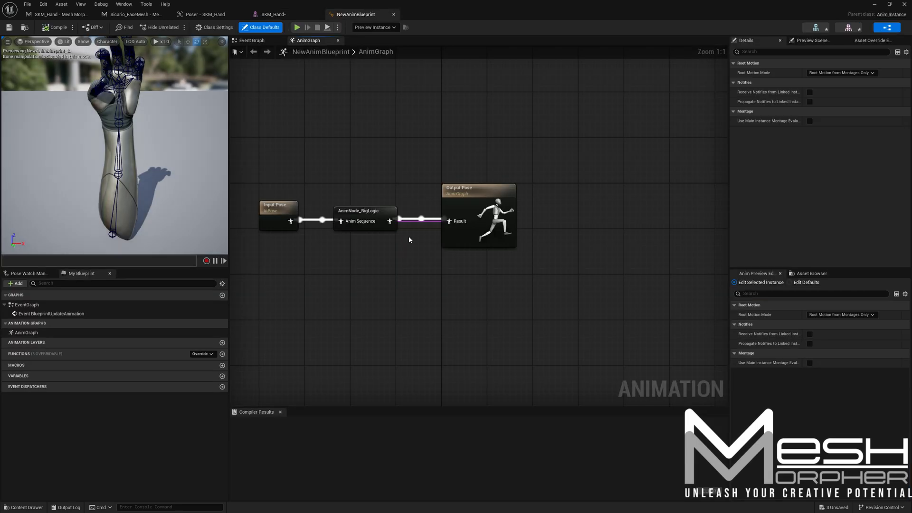
left_click(278, 214)
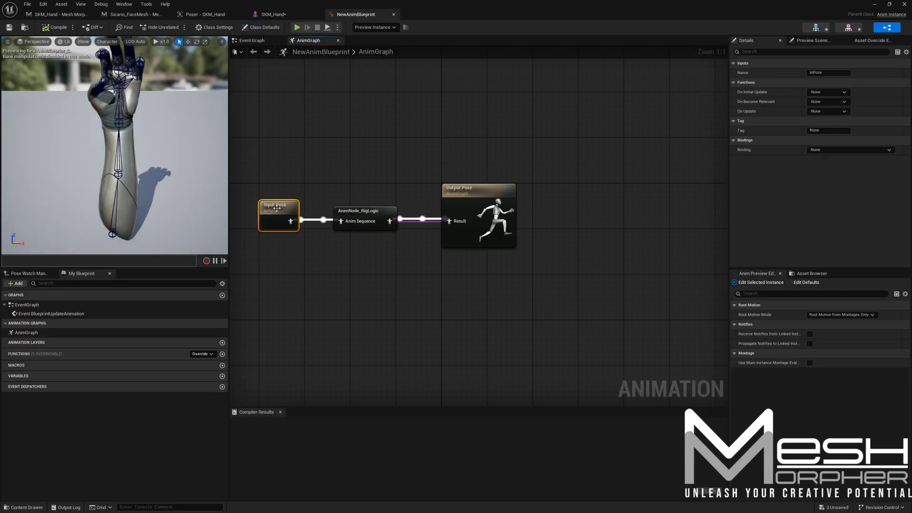
left_click(365, 211)
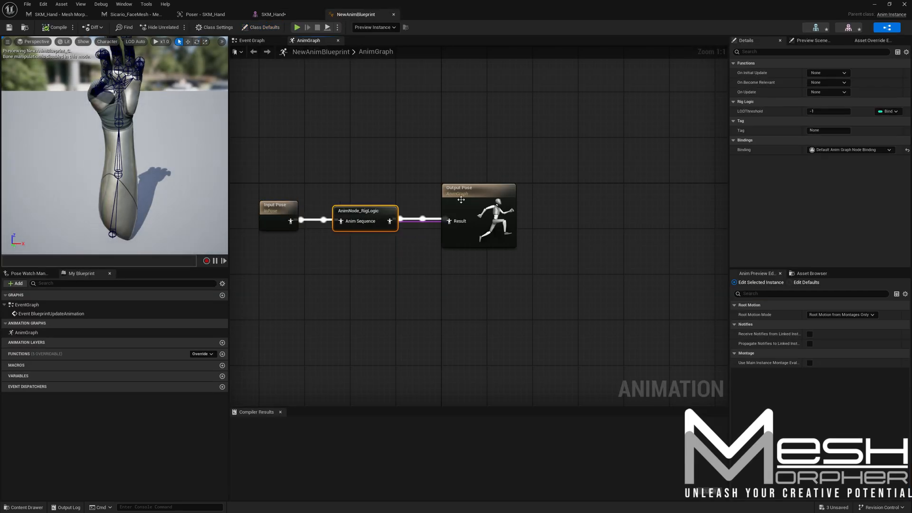
Step: Check the SKM_Hand preview scene settings and bring the hand's Poser back to the front
left_click(283, 14)
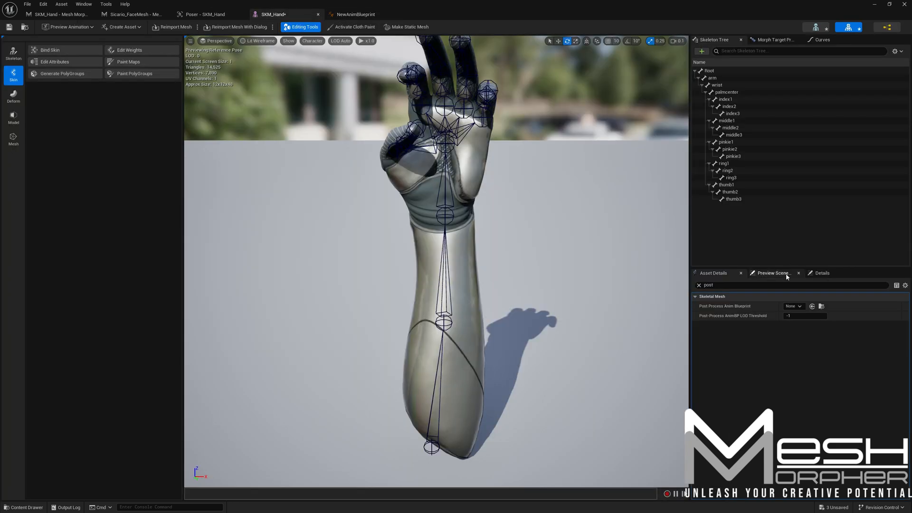
left_click(792, 306)
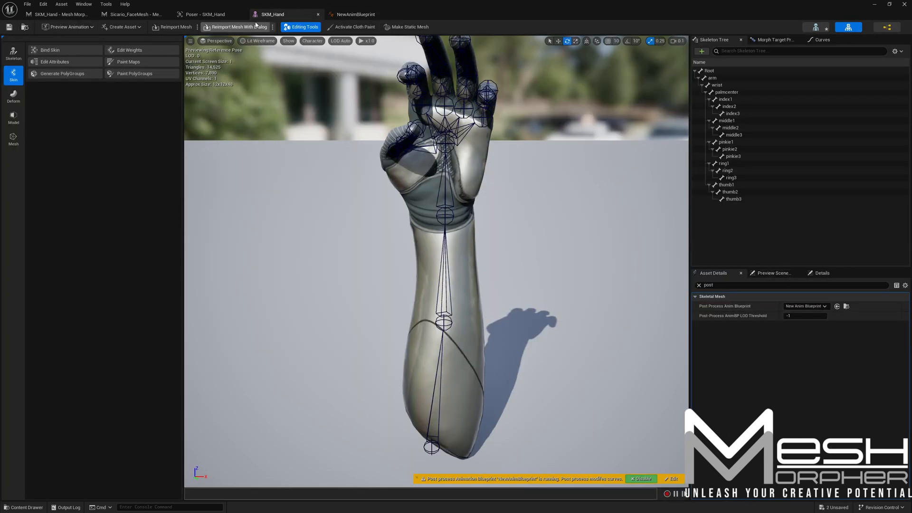
left_click(58, 13)
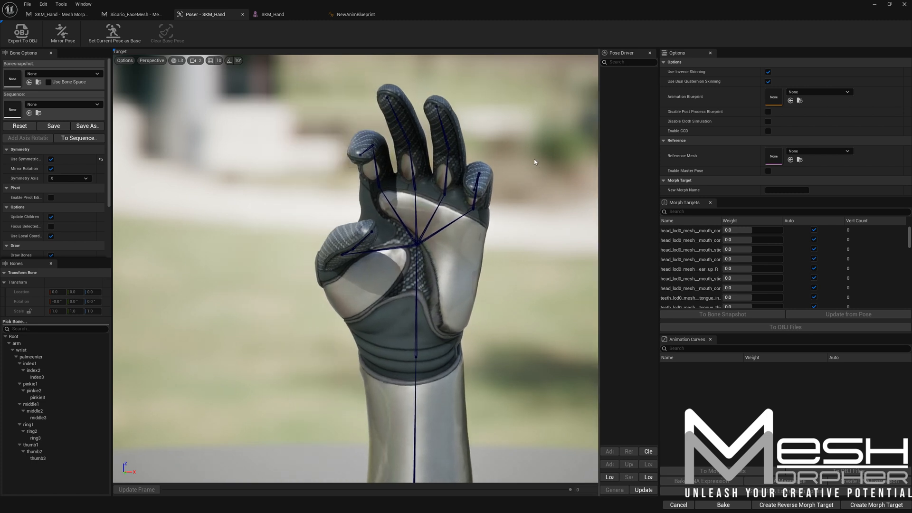
Step: Reopen the SKM_Hand Poser and scroll its Animation Curves to the face-derived expression curves
left_click(135, 14)
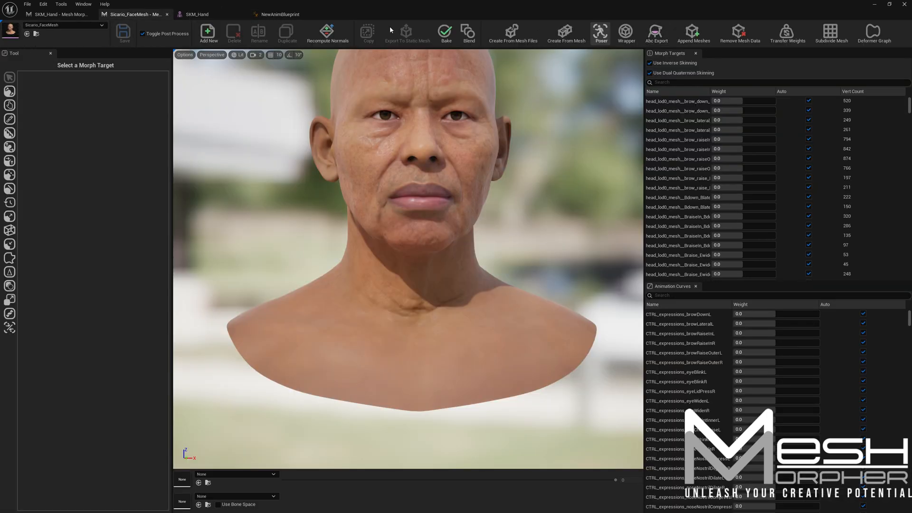
left_click(55, 13)
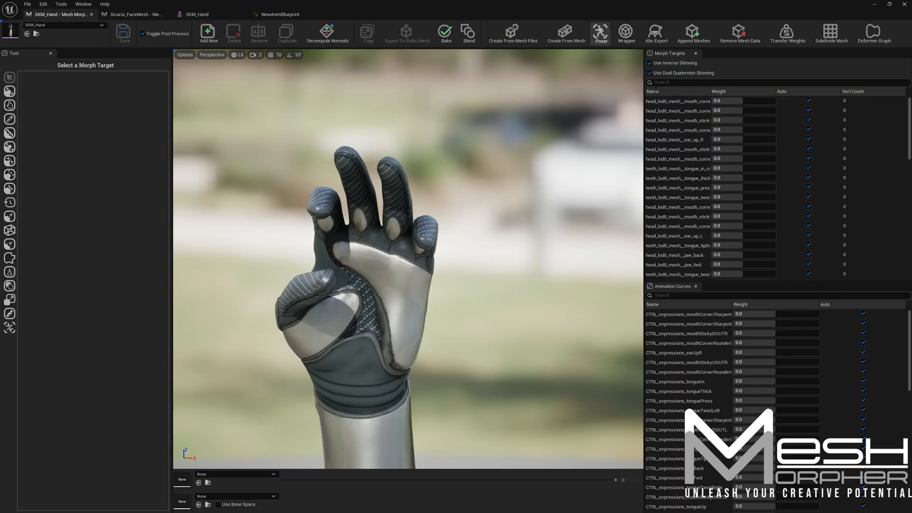
left_click(601, 33)
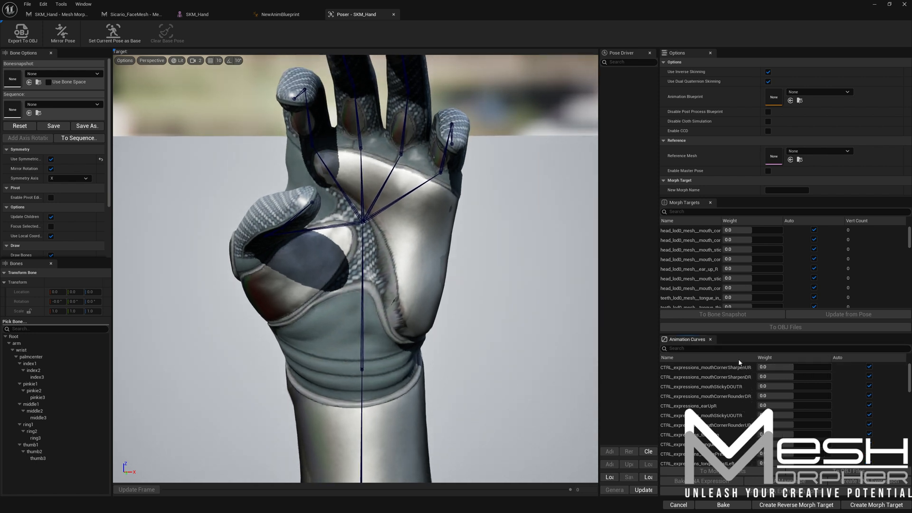
scroll("down", 3)
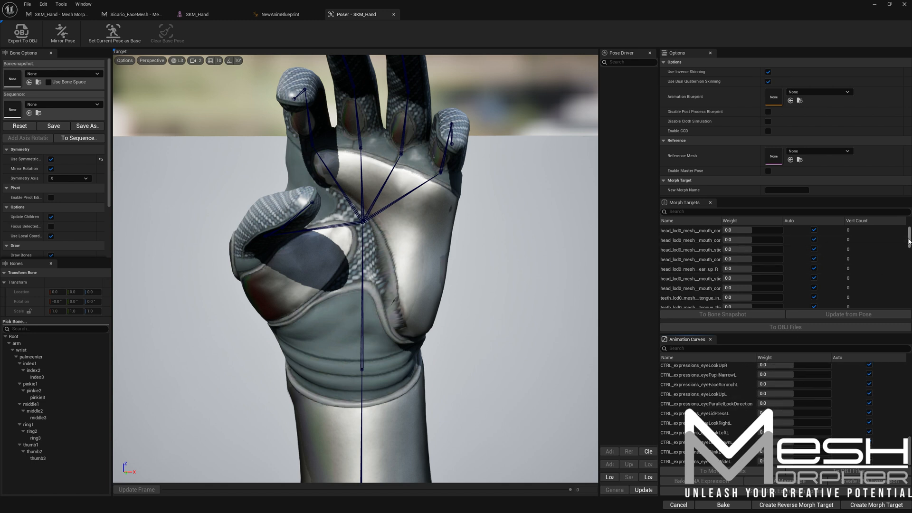
scroll("down", 3)
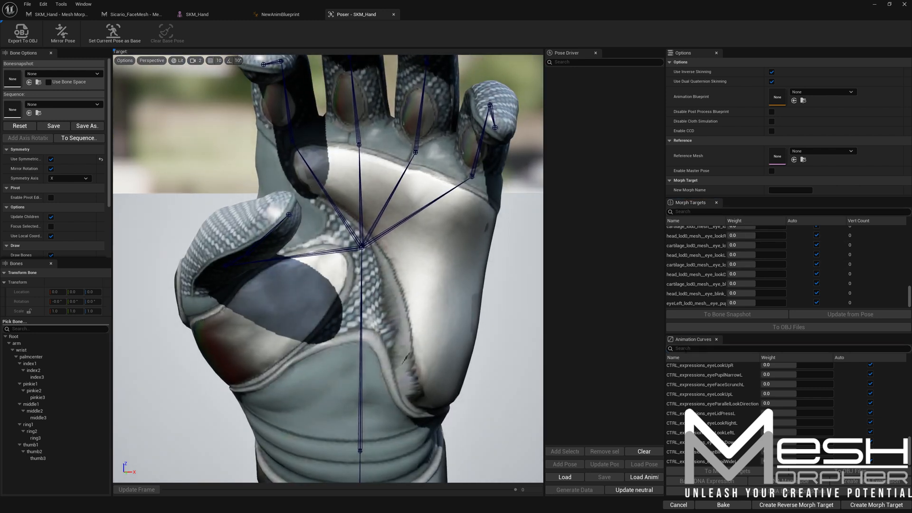
Step: Filter curves by 'jaw', pose finger bones for jawOpen and bake the DNA expression
type("jaw")
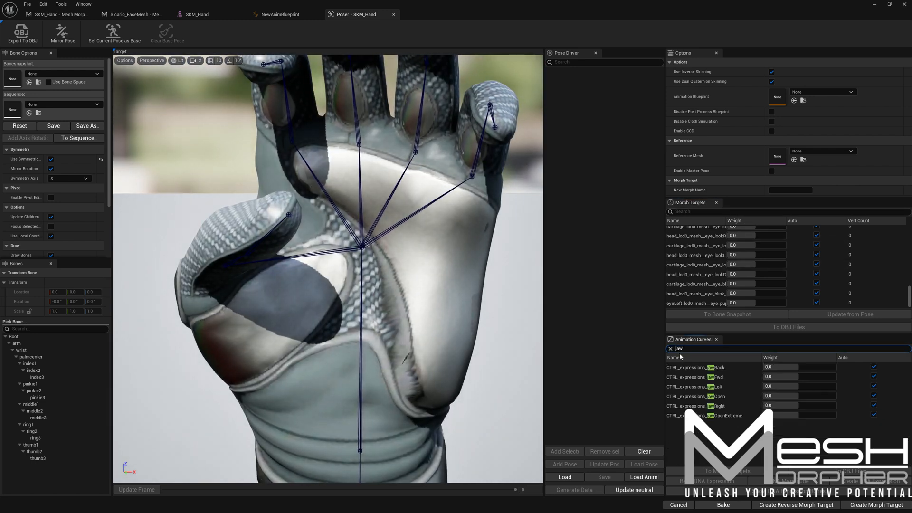
left_click(695, 396)
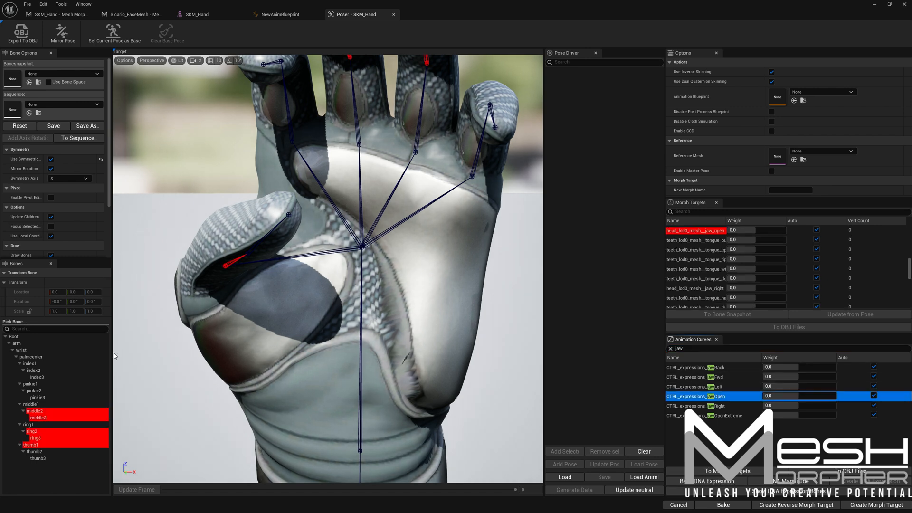
left_click(31, 445)
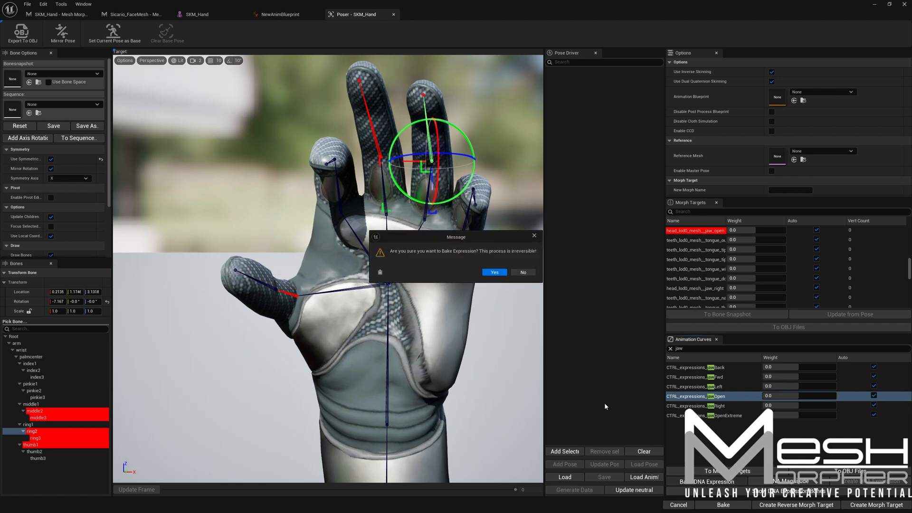
left_click(493, 272)
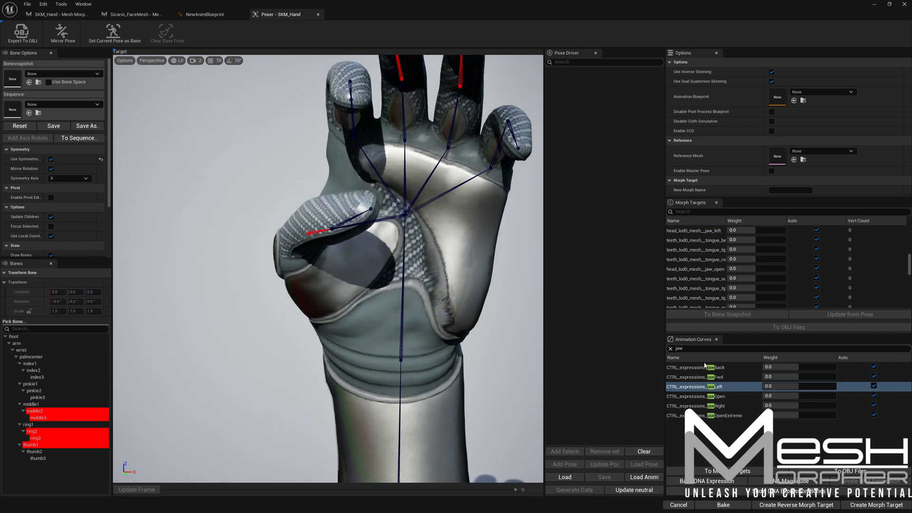
Step: Bake the jawRight finger-pose expression, then filter the curves list by 'look'
left_click(704, 406)
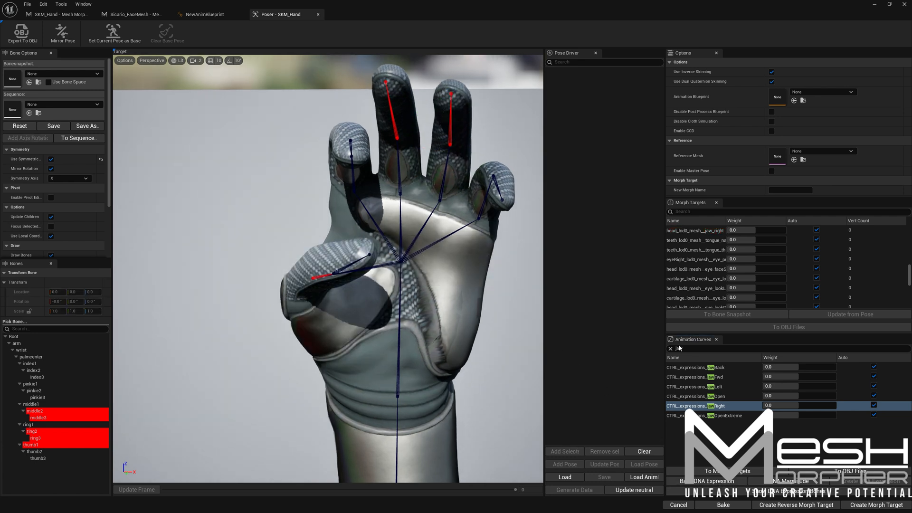
type("look")
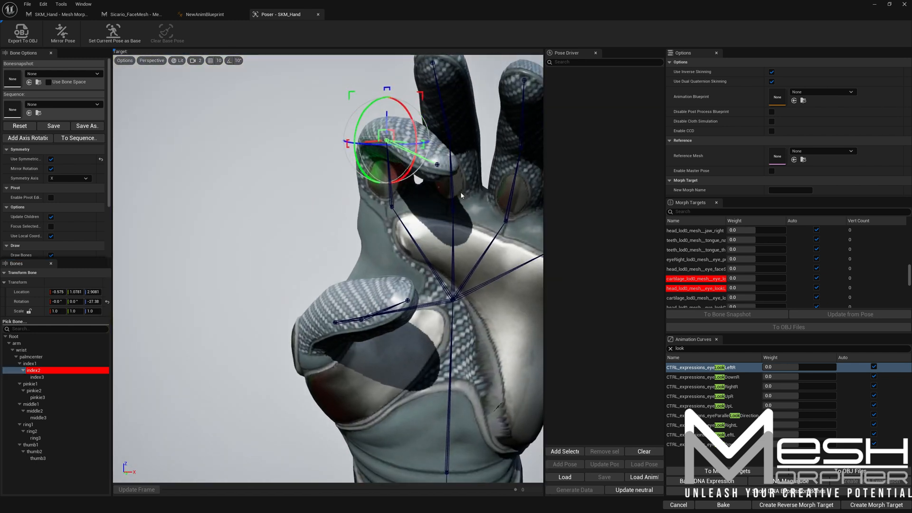
Step: Bake eyeLookLeftR and eyeLookDownR from index2 finger poses, then select eyeLookUpR
left_click(722, 505)
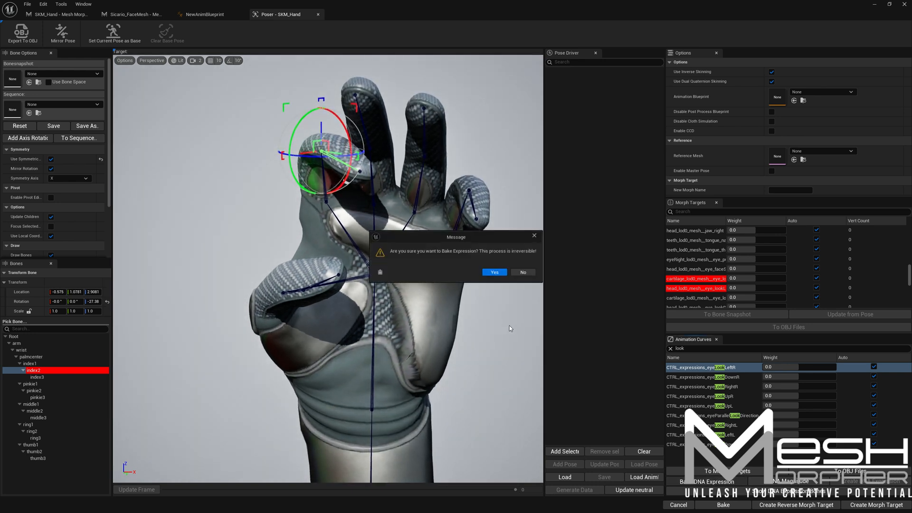
left_click(493, 272)
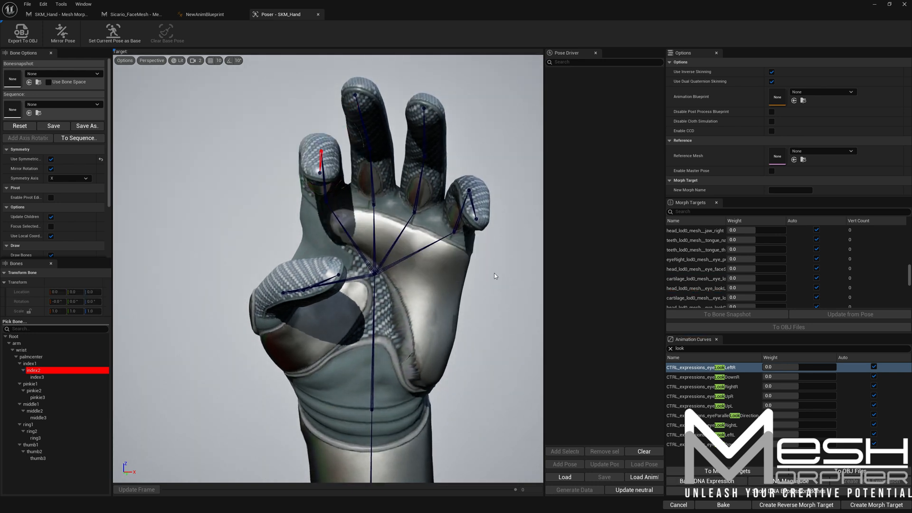
left_click(715, 376)
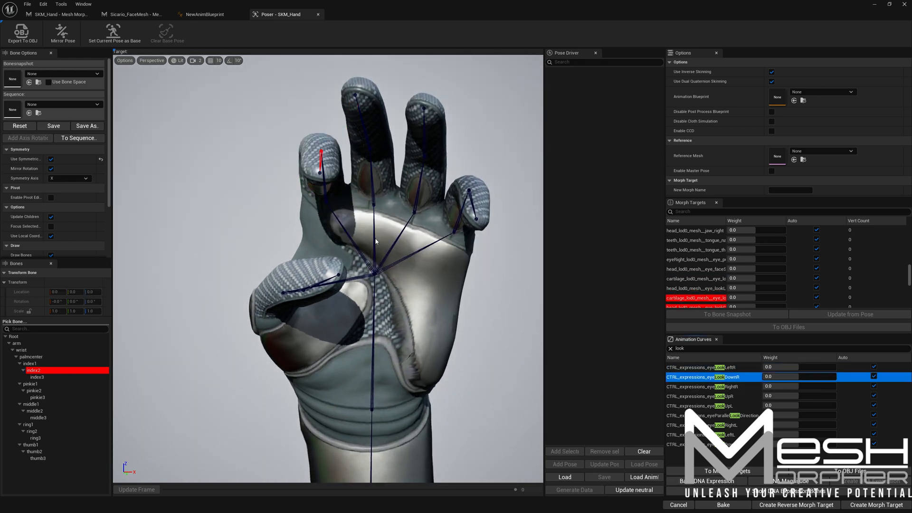
left_click(320, 157)
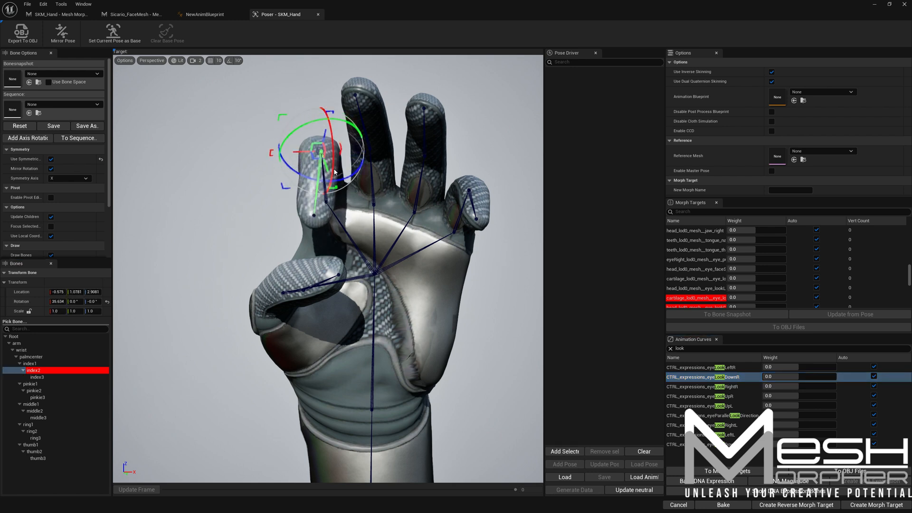
left_click_drag(334, 172, 331, 189)
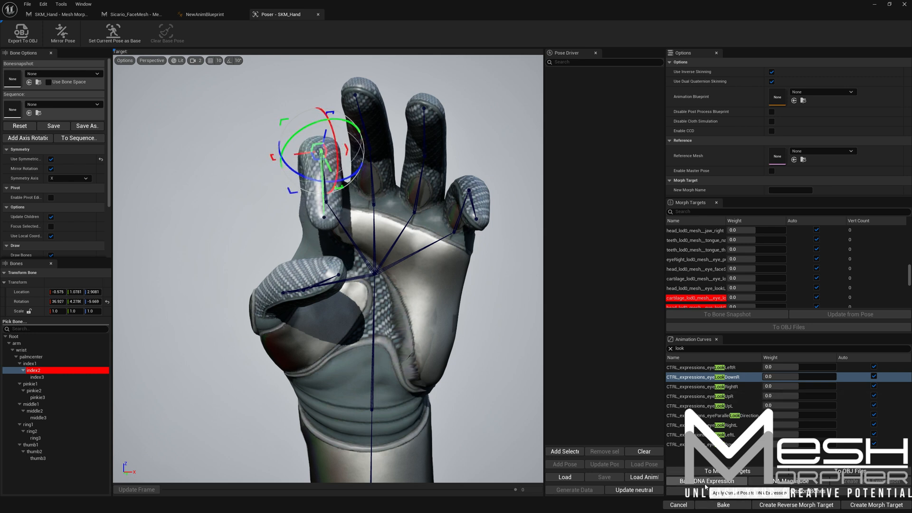
left_click(723, 505)
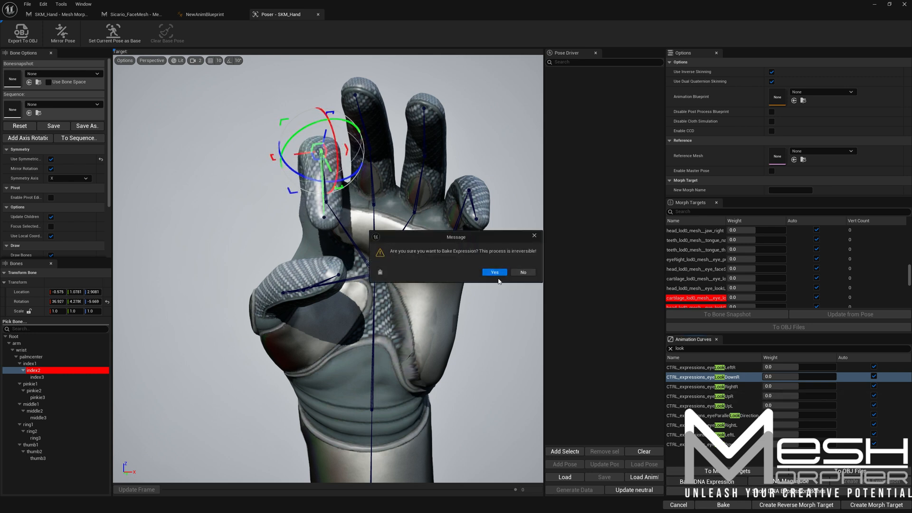
left_click(493, 272)
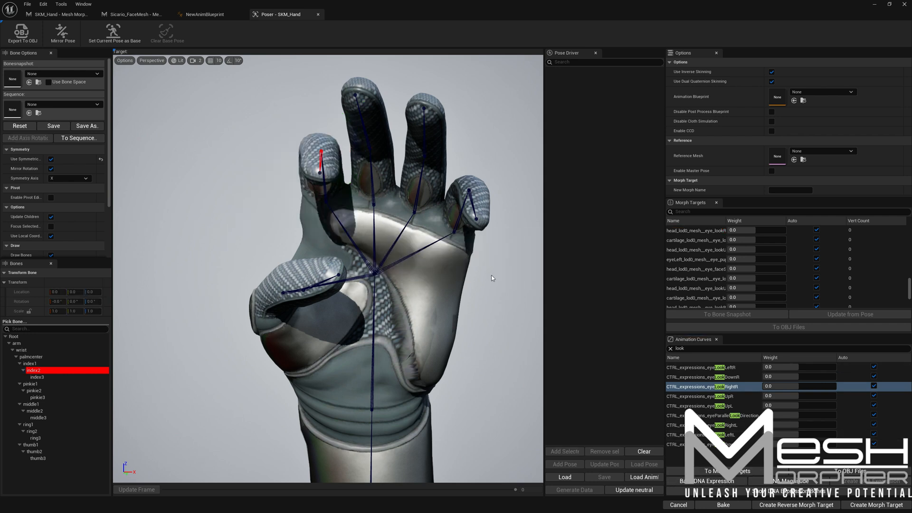
left_click(721, 396)
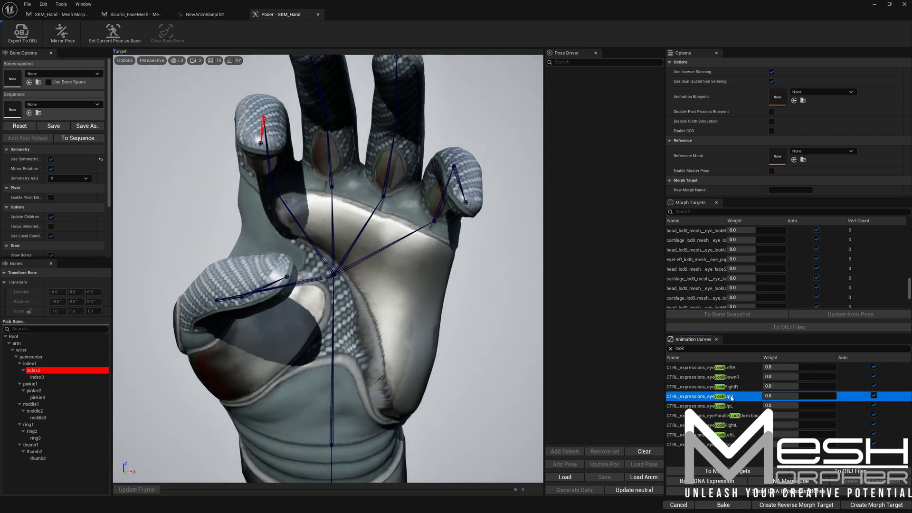
left_click(263, 122)
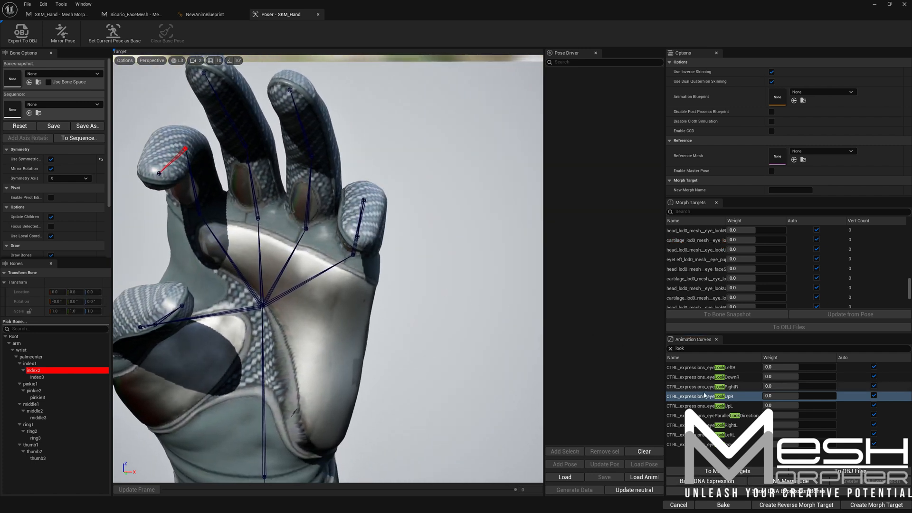
Step: Bake the left eye's look-up expression from a pinkie2 pose and pick the look-right curve
left_click(34, 391)
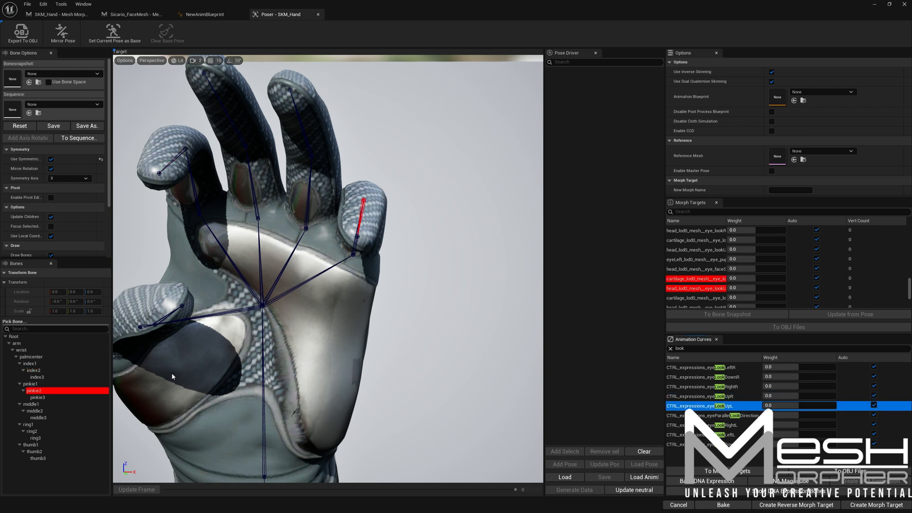
left_click(363, 198)
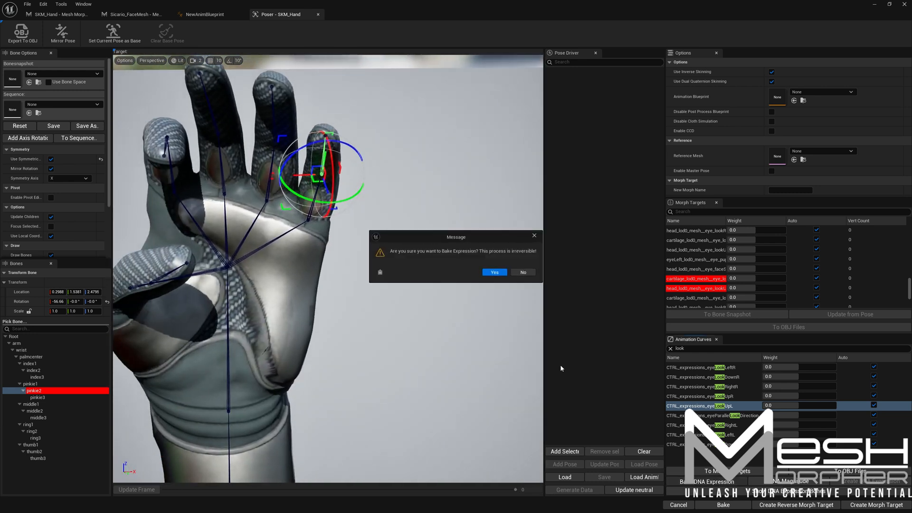
left_click(494, 272)
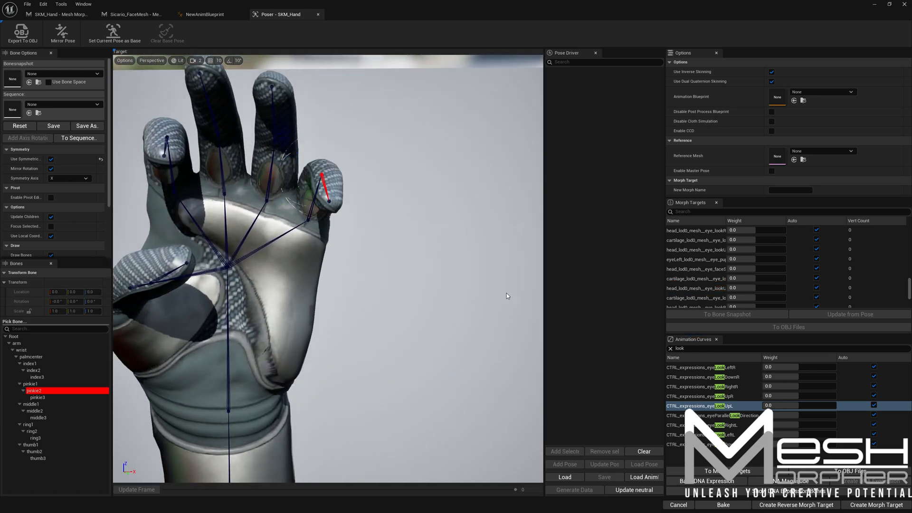
left_click(727, 425)
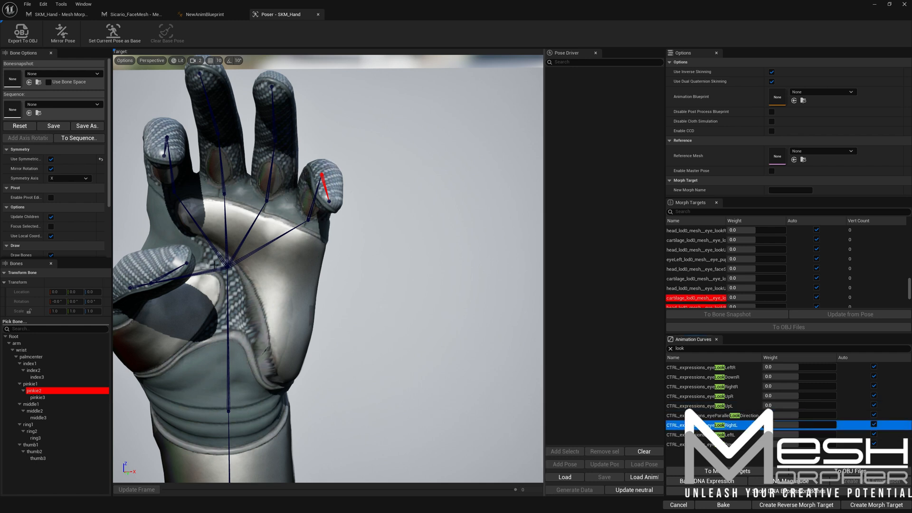
Step: Bake the left eye's look-left expression from a pinkie pose and clear the curve filter
left_click(323, 174)
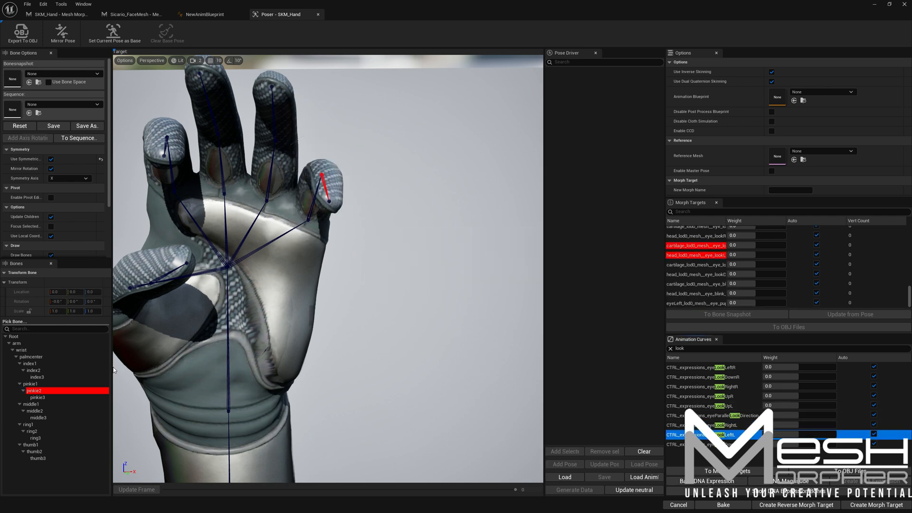
left_click(317, 174)
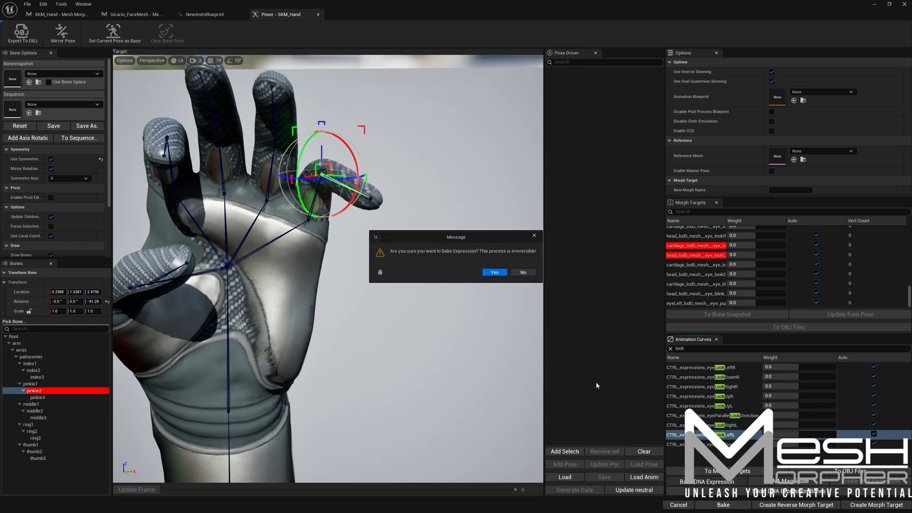
left_click(494, 272)
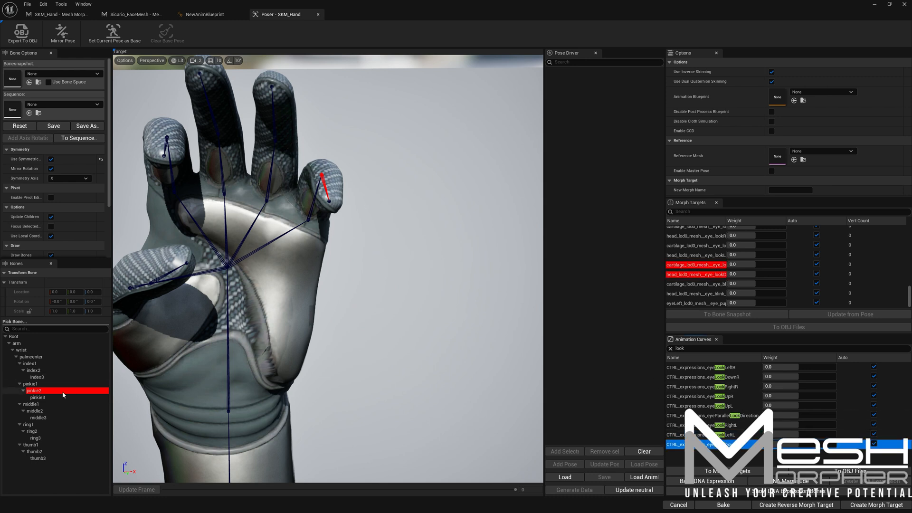
left_click(35, 390)
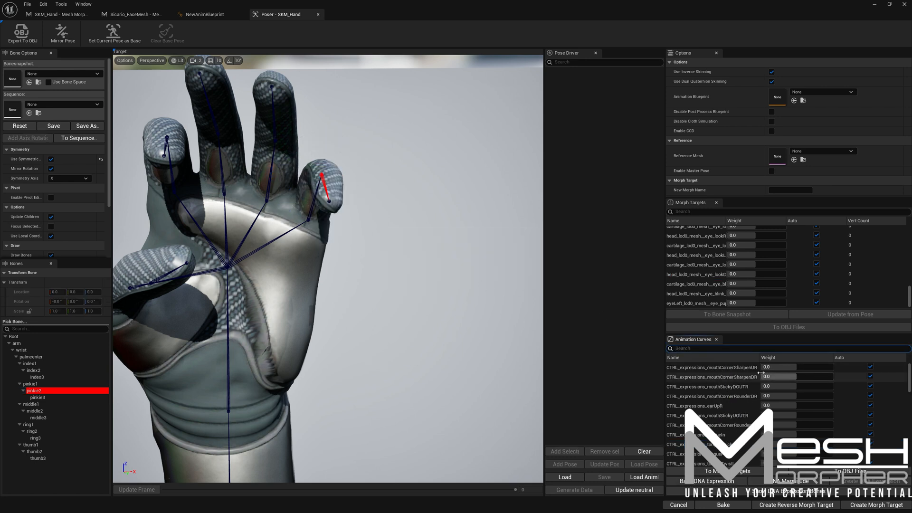
scroll("down", 3)
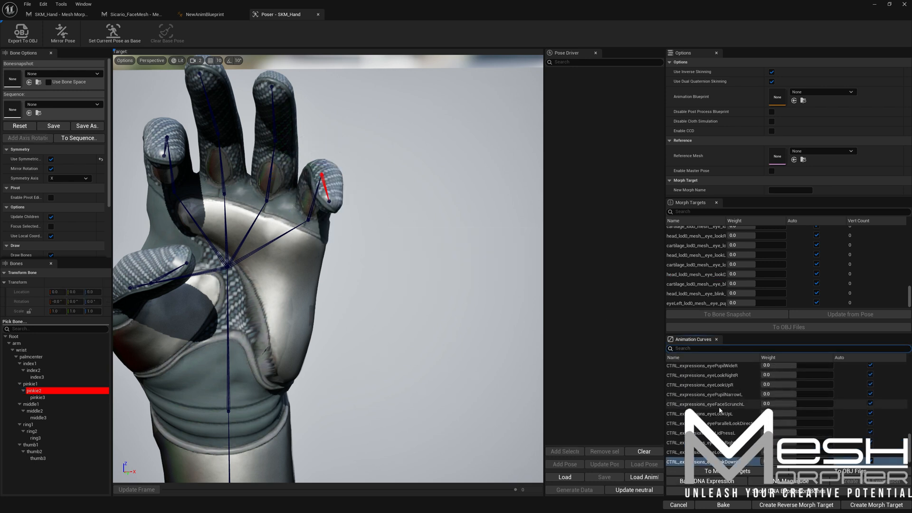
scroll("down", 3)
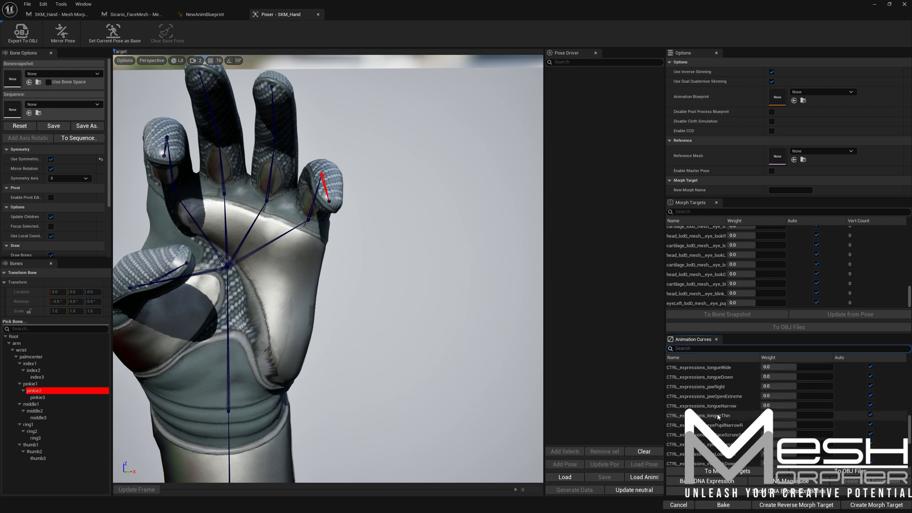
scroll("down", 3)
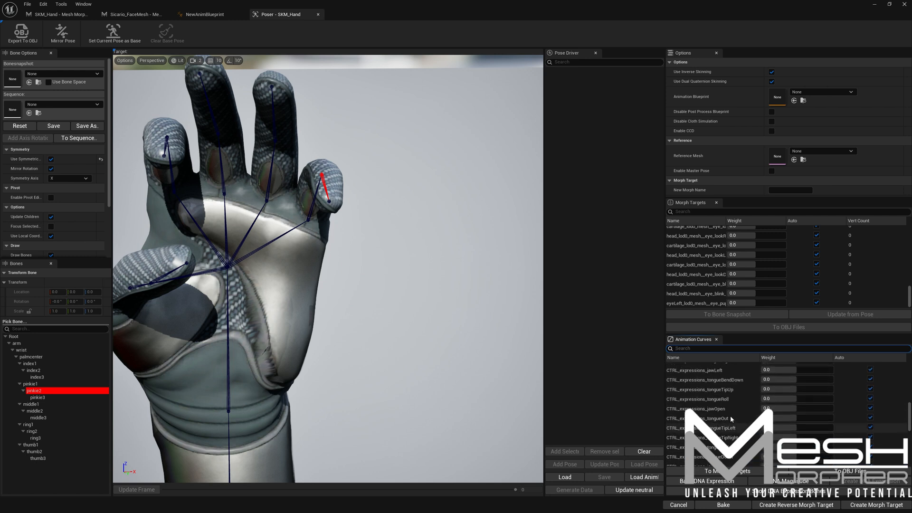
scroll("up", 3)
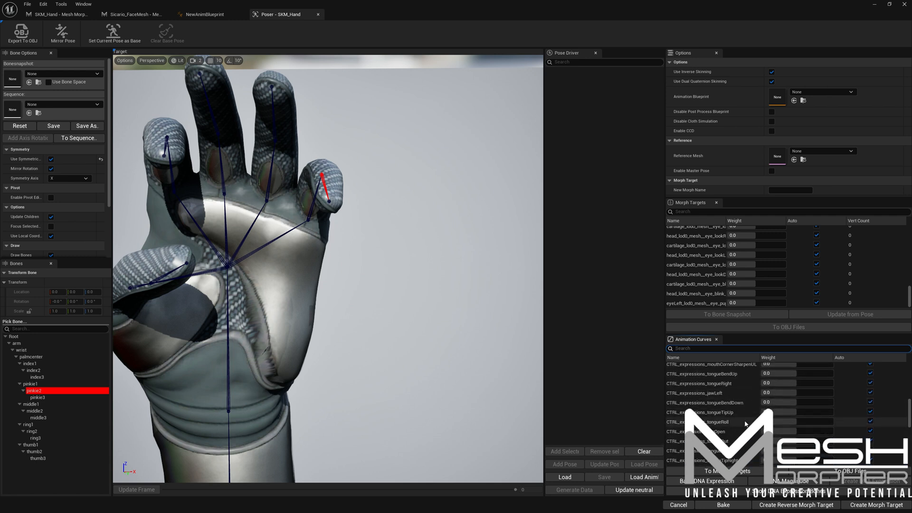
scroll("down", 3)
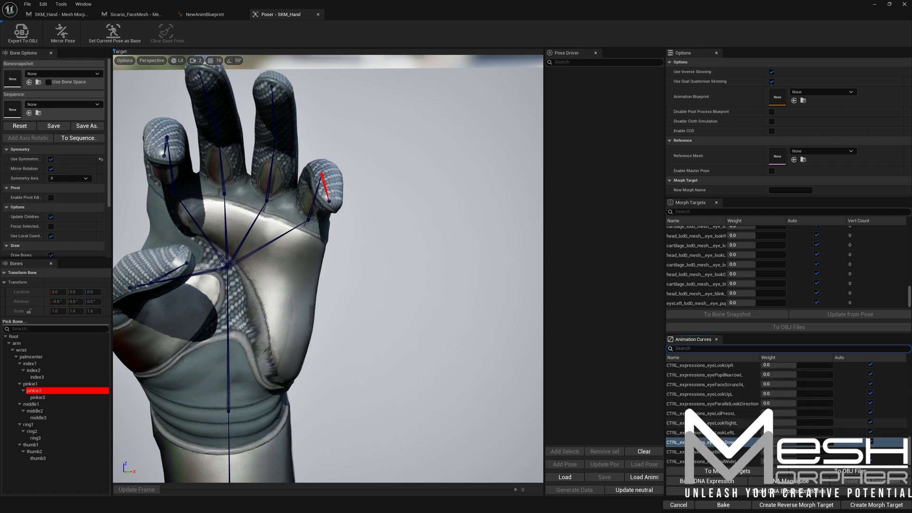
scroll("down", 3)
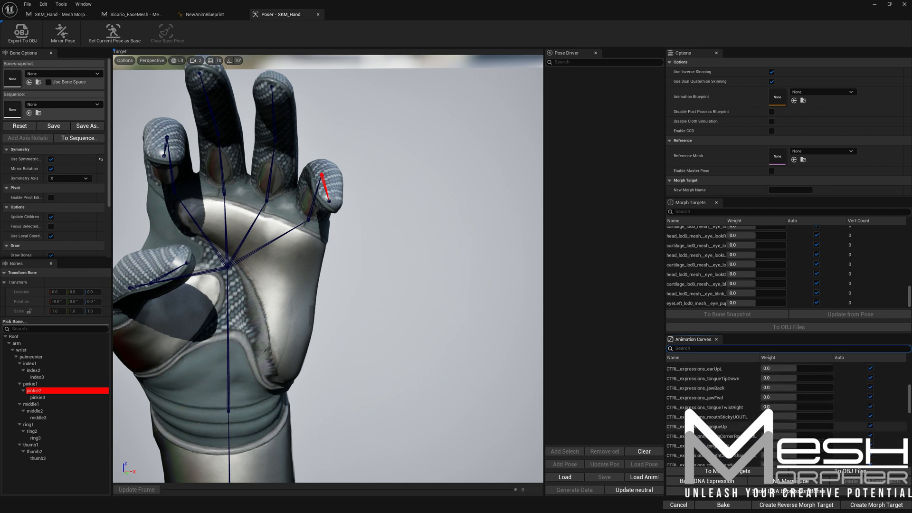
scroll("down", 3)
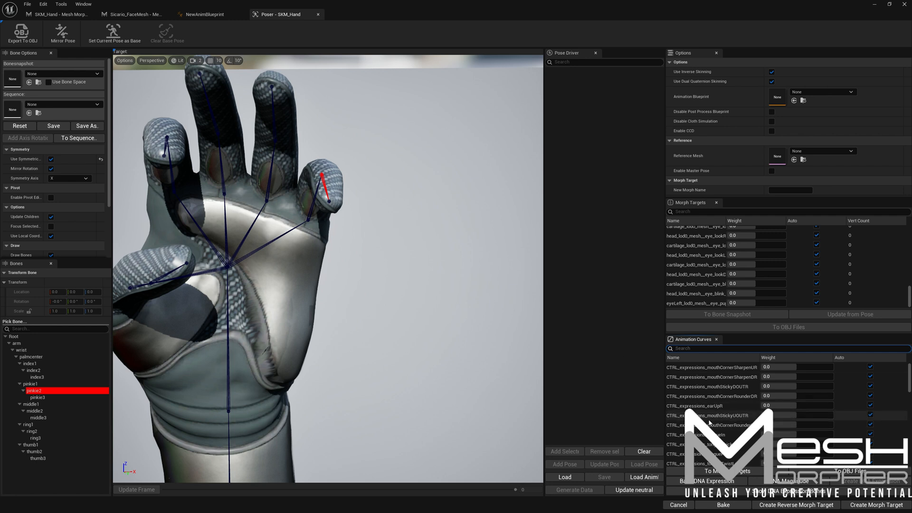
scroll("down", 3)
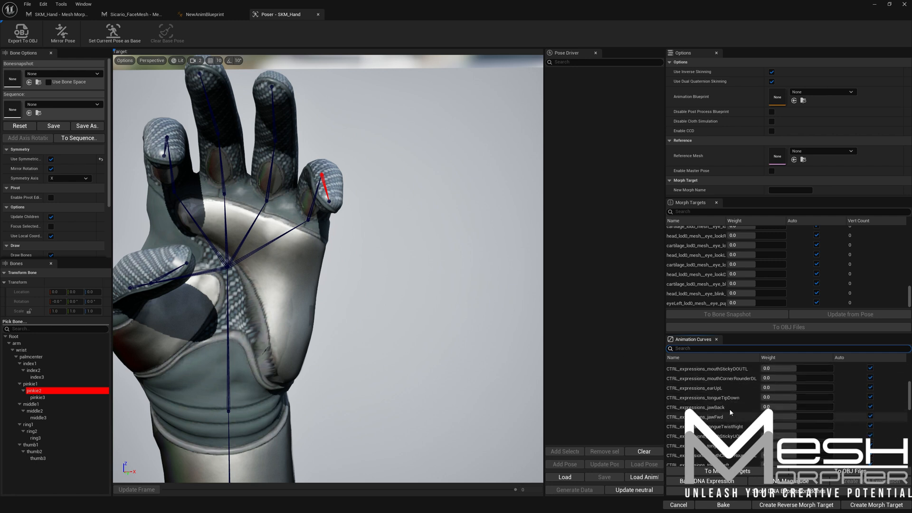
Step: Bake CTRL_expressions_earUpL from a bent ring-finger pose, confirming the irreversible bake
left_click(709, 388)
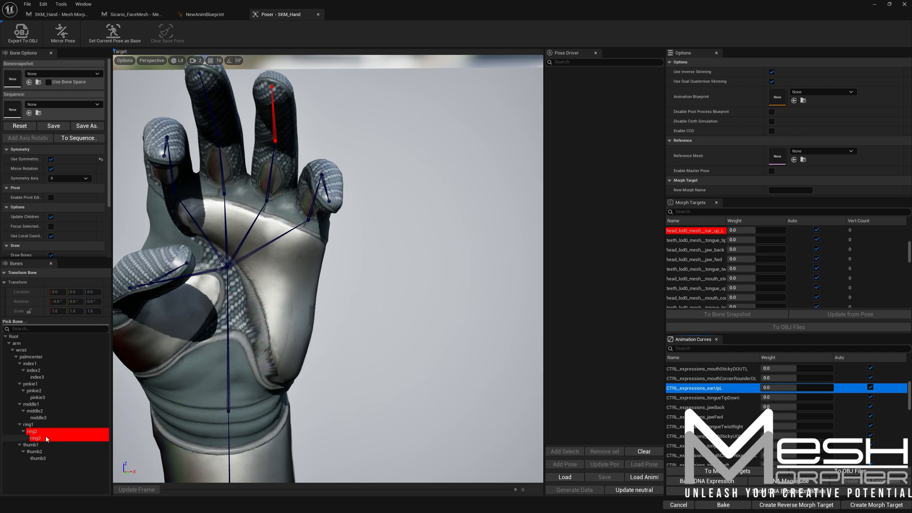
left_click(23, 437)
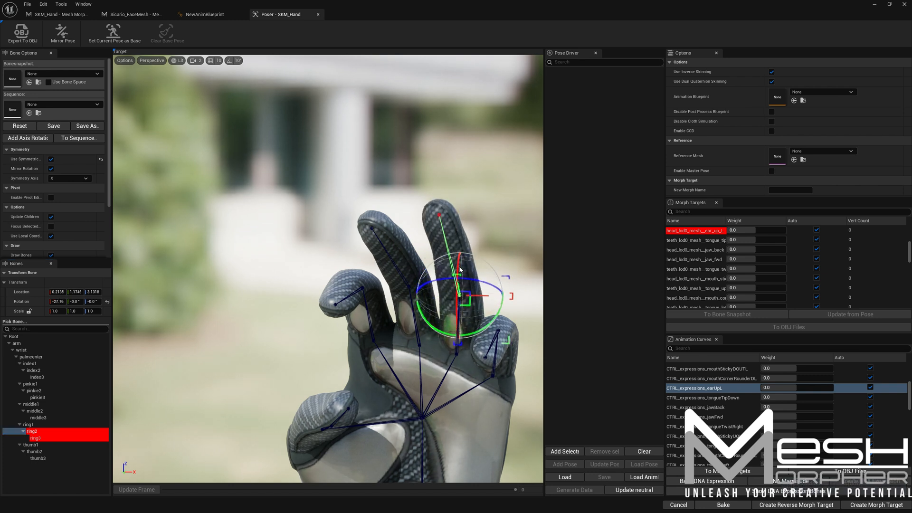
left_click(35, 438)
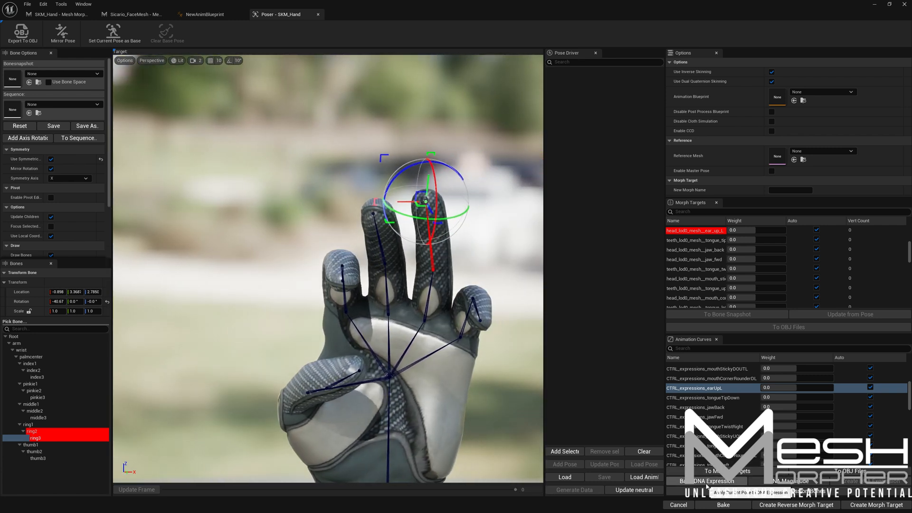
left_click(723, 505)
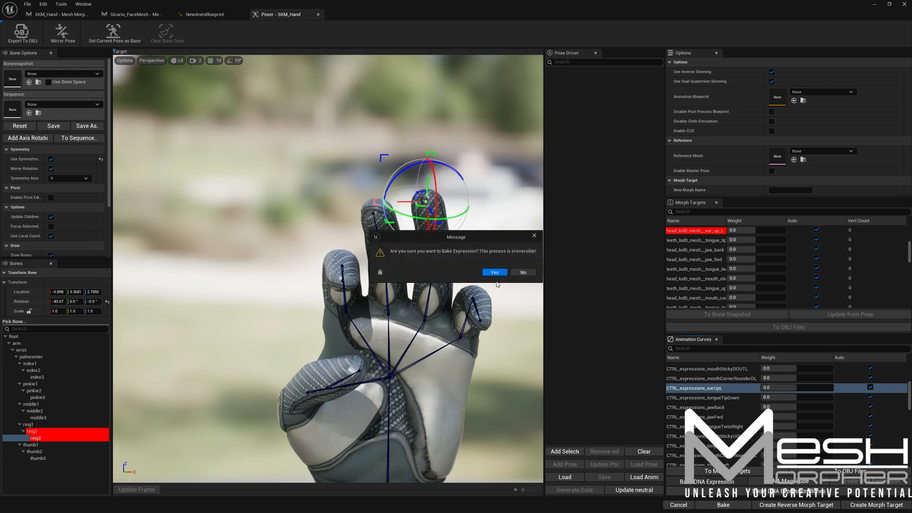
left_click(494, 272)
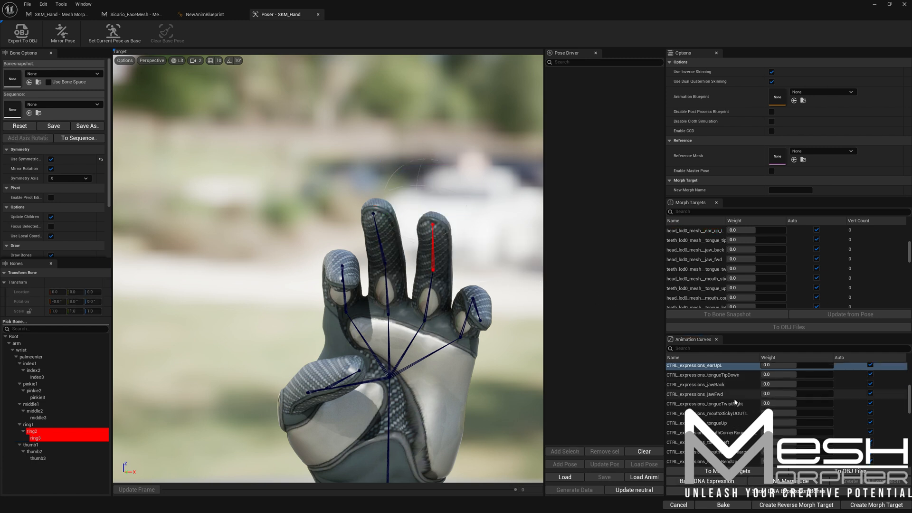
scroll("down", 3)
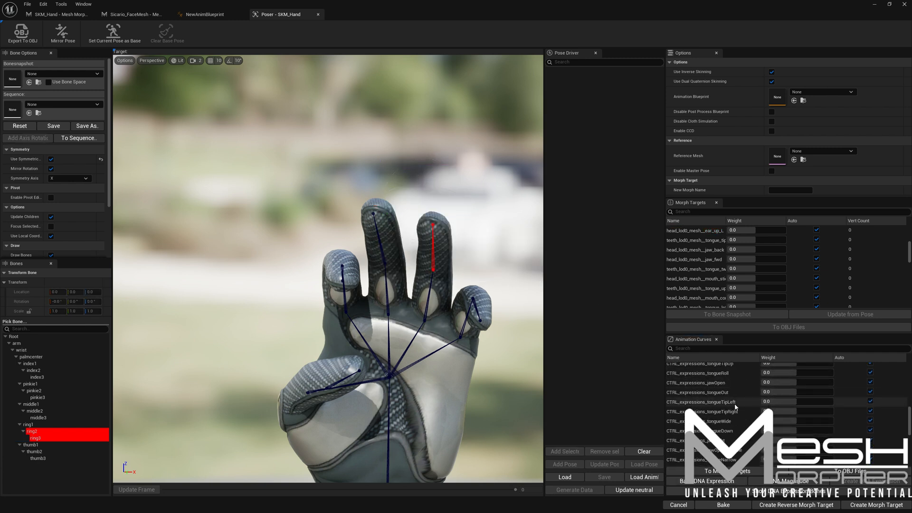
Step: Bake the CTRL_expressions_earUpR curve from the rotated middle2 finger pose and confirm Yes
scroll("down", 3)
type("ear")
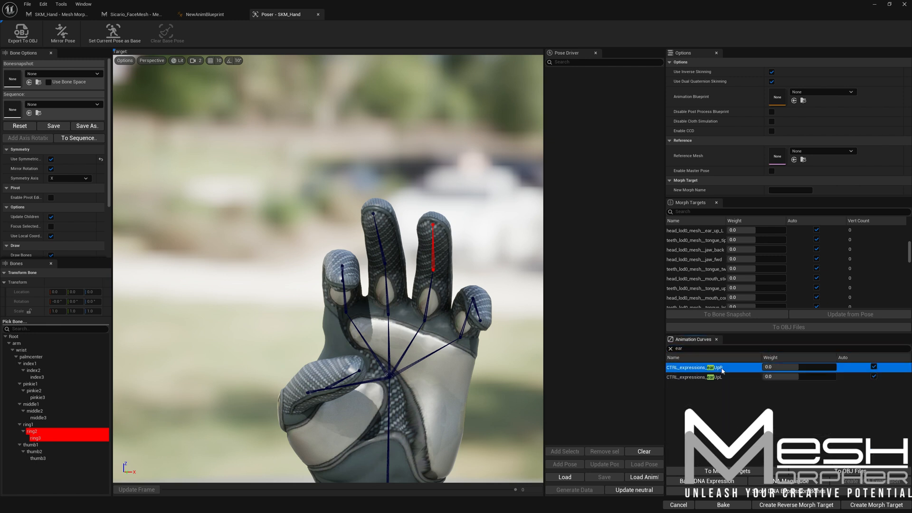
left_click(35, 411)
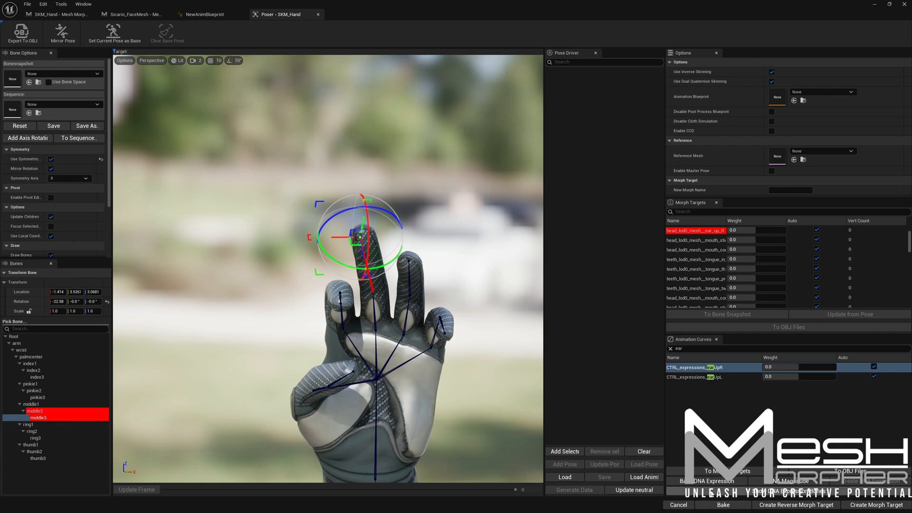
left_click(705, 480)
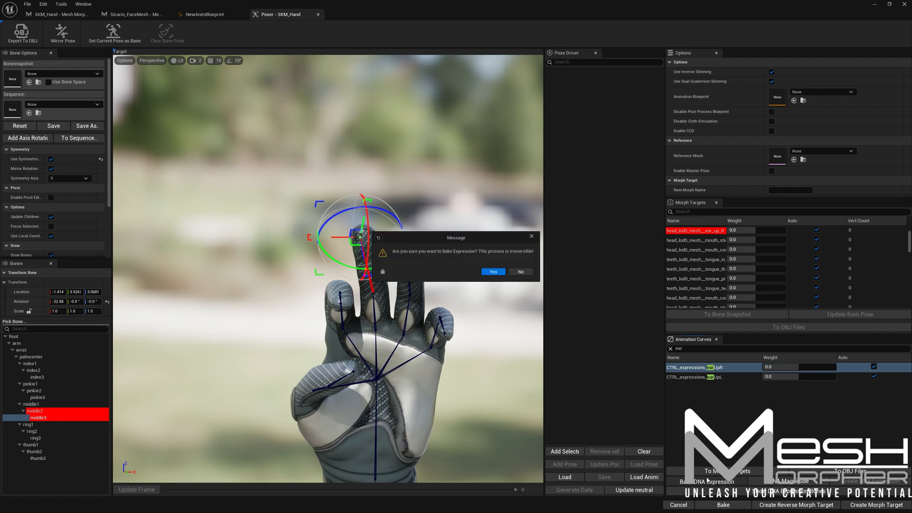
left_click(492, 272)
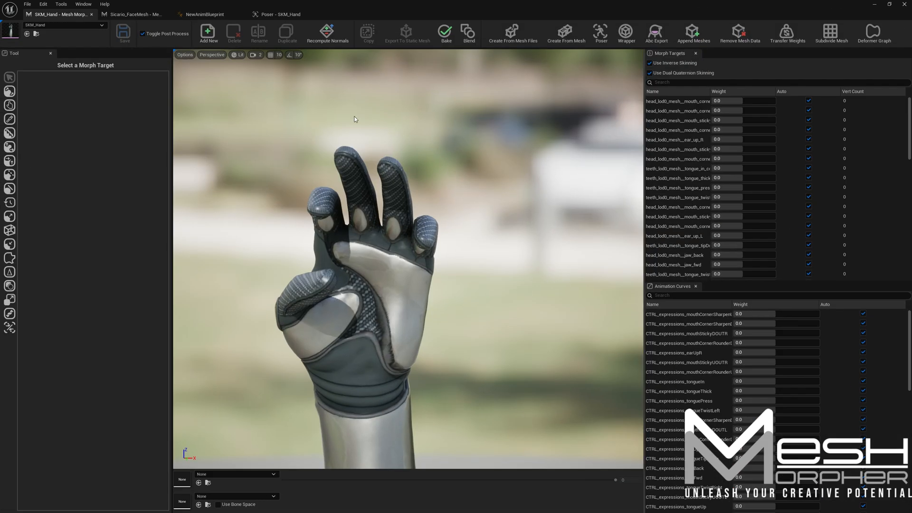
Step: Open the SKM_Hand skeletal mesh asset in its own editor tab
left_click(346, 14)
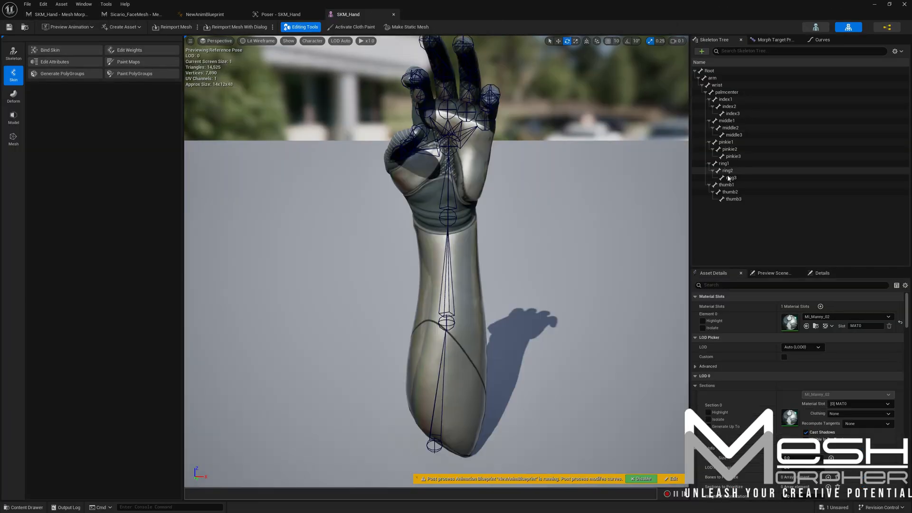
type("def")
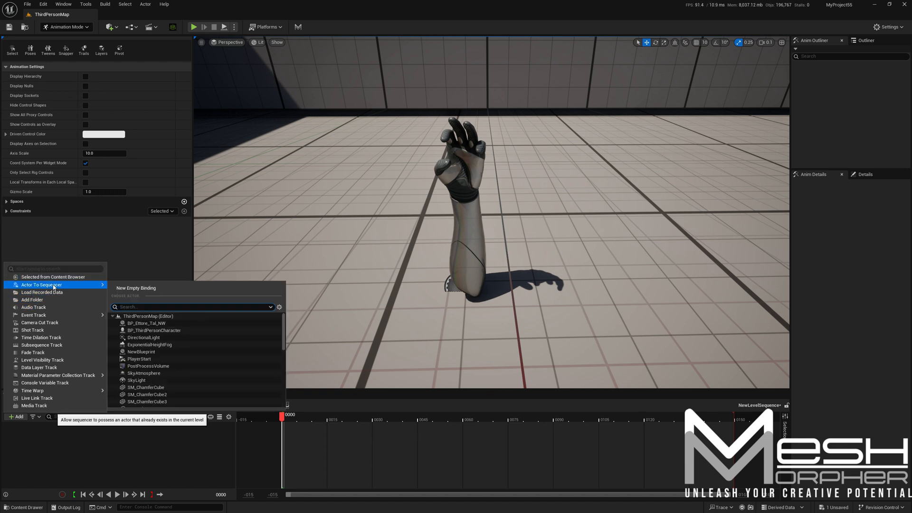
mouse_move(156, 347)
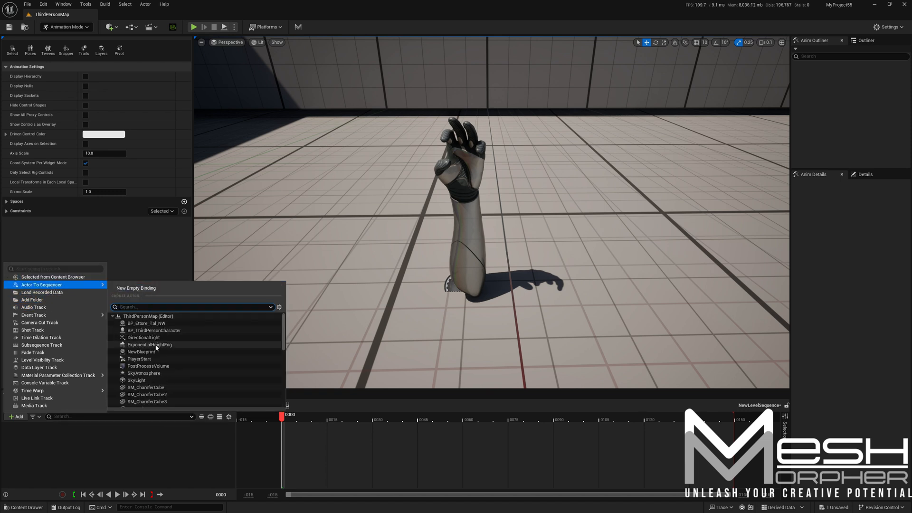
Step: Add the NewBlueprint actor with its face control board rig to the level sequence
left_click(140, 351)
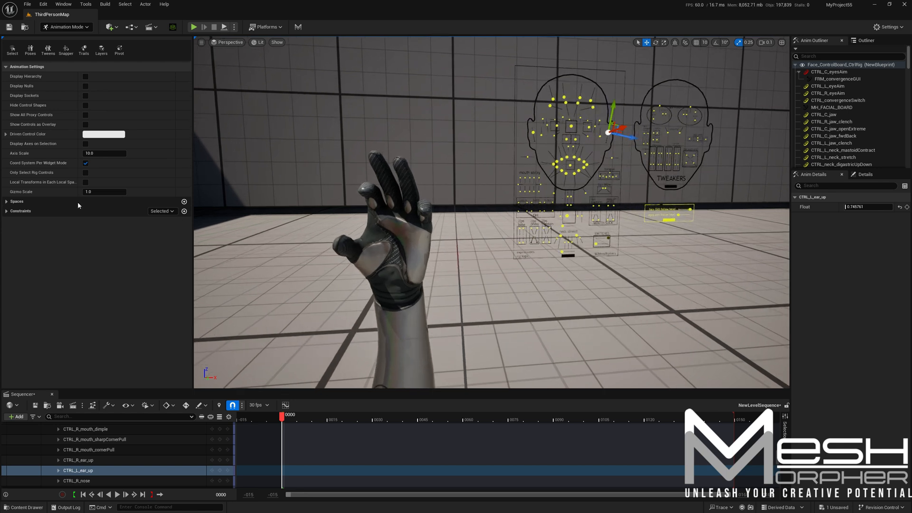
left_click(86, 76)
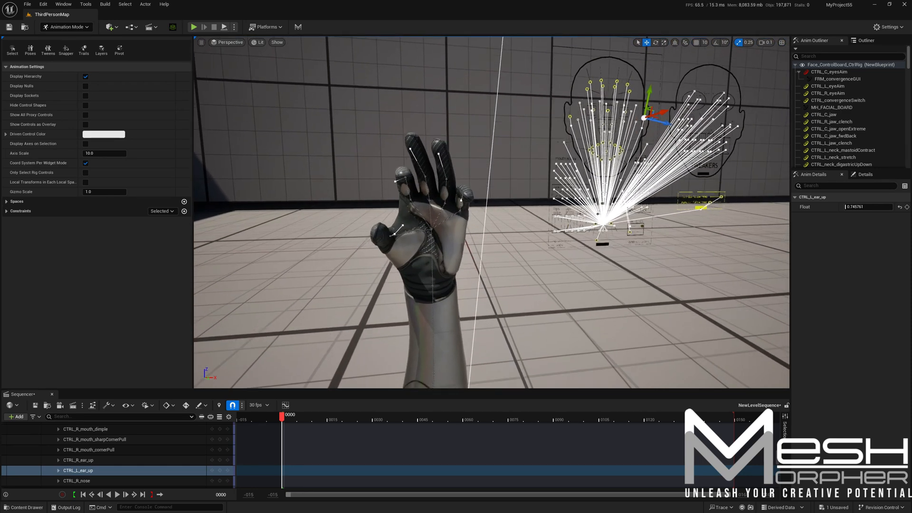
left_click(85, 76)
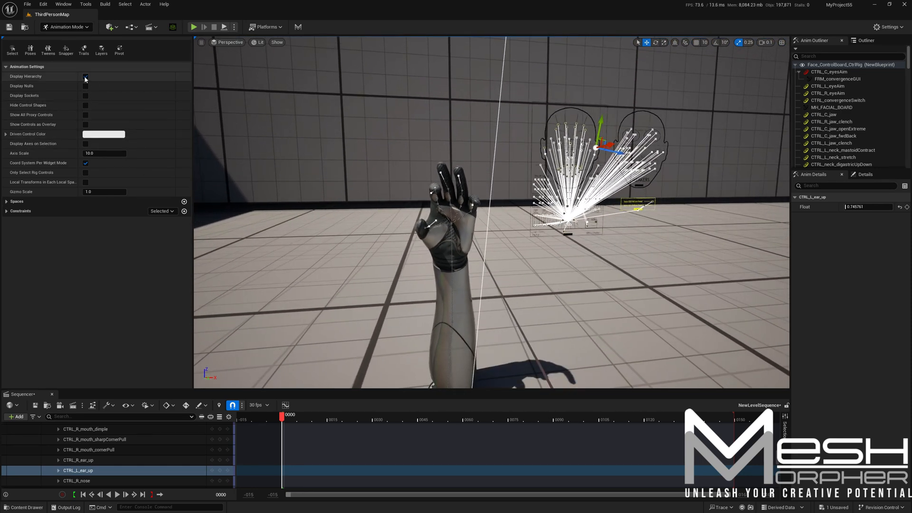